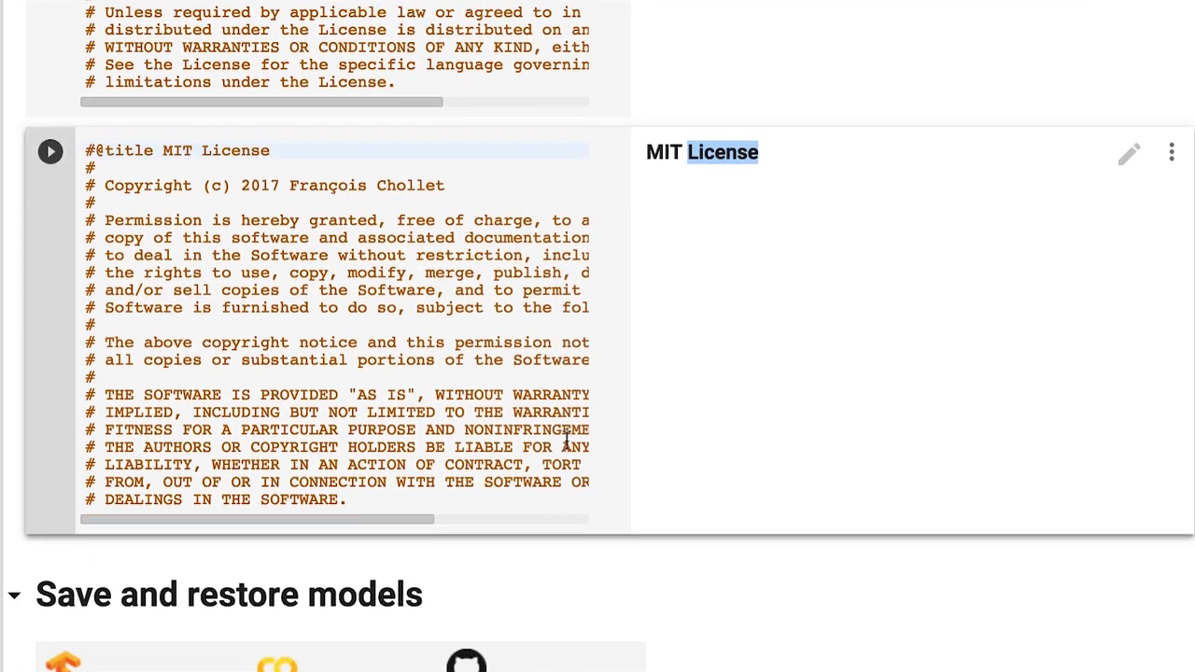
Step: Install h5py and pyyaml, then import TensorFlow and confirm version 1.12.0-rc1
scroll(up, 3)
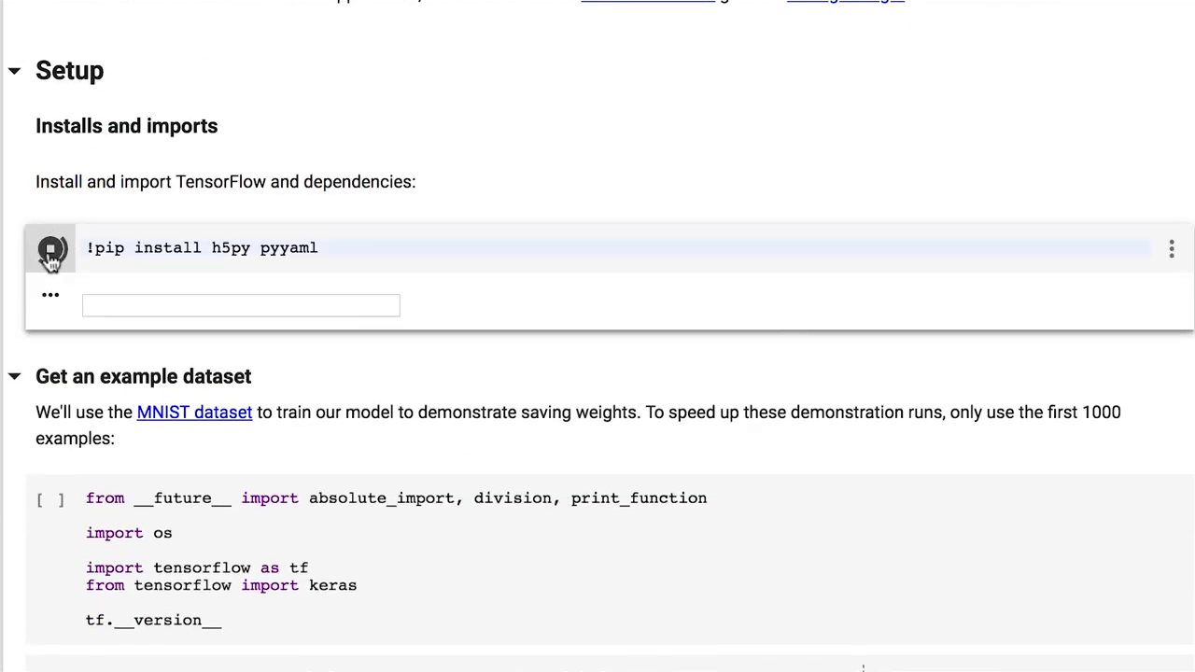
click(51, 246)
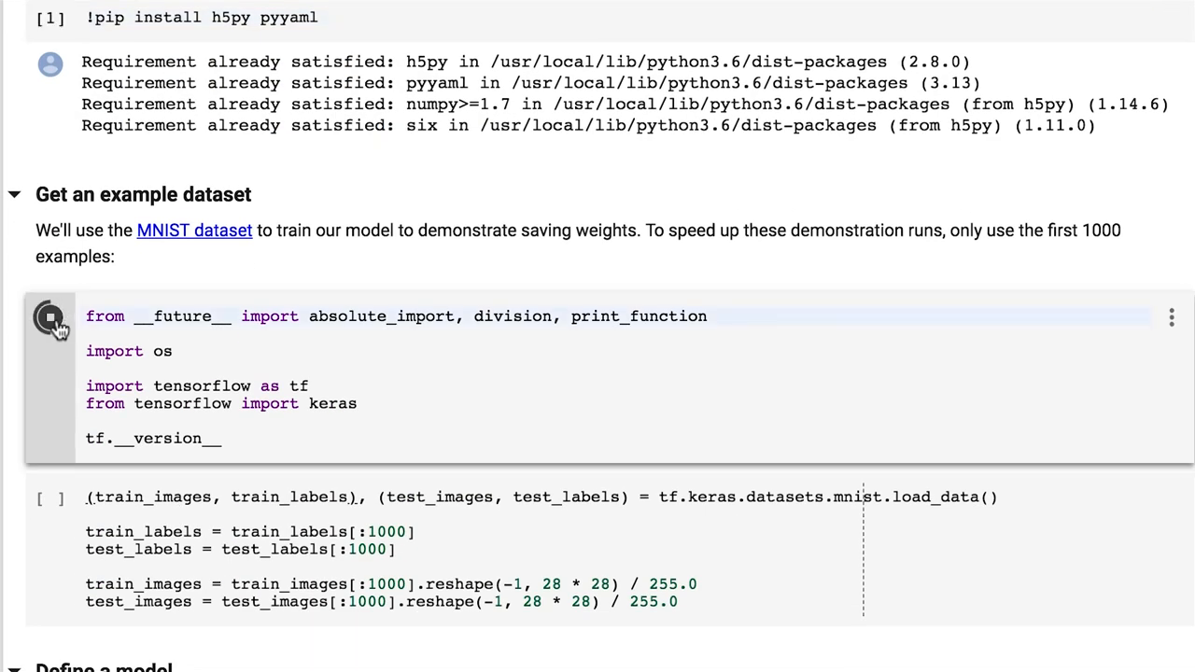
click(50, 317)
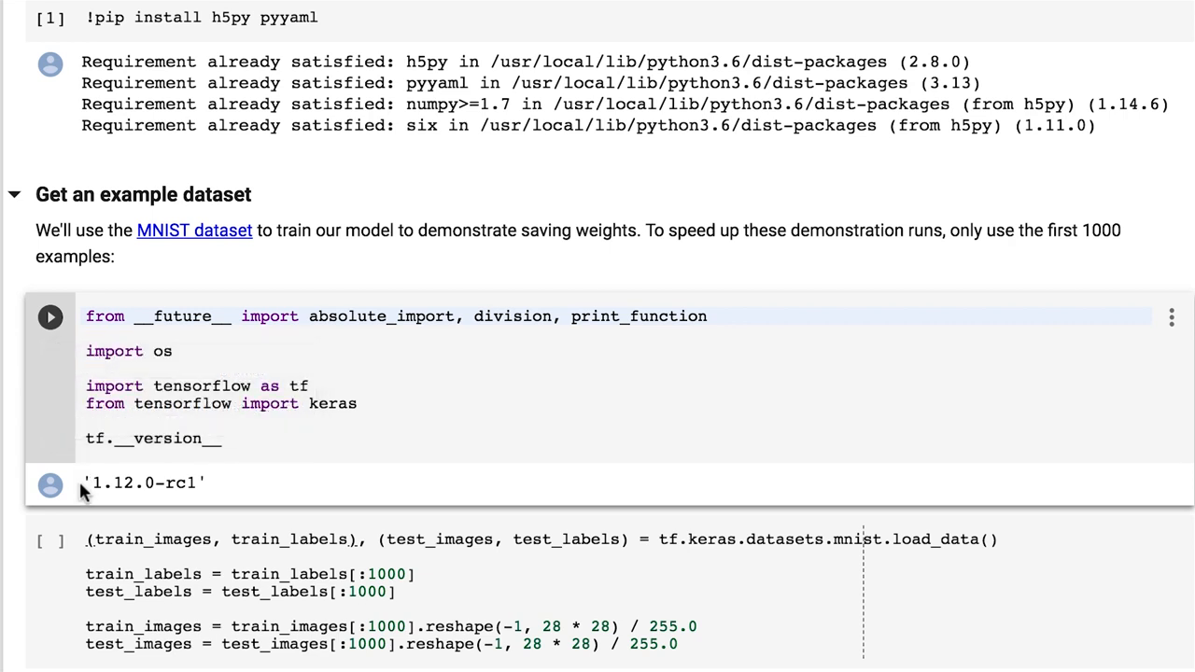
double_click(141, 481)
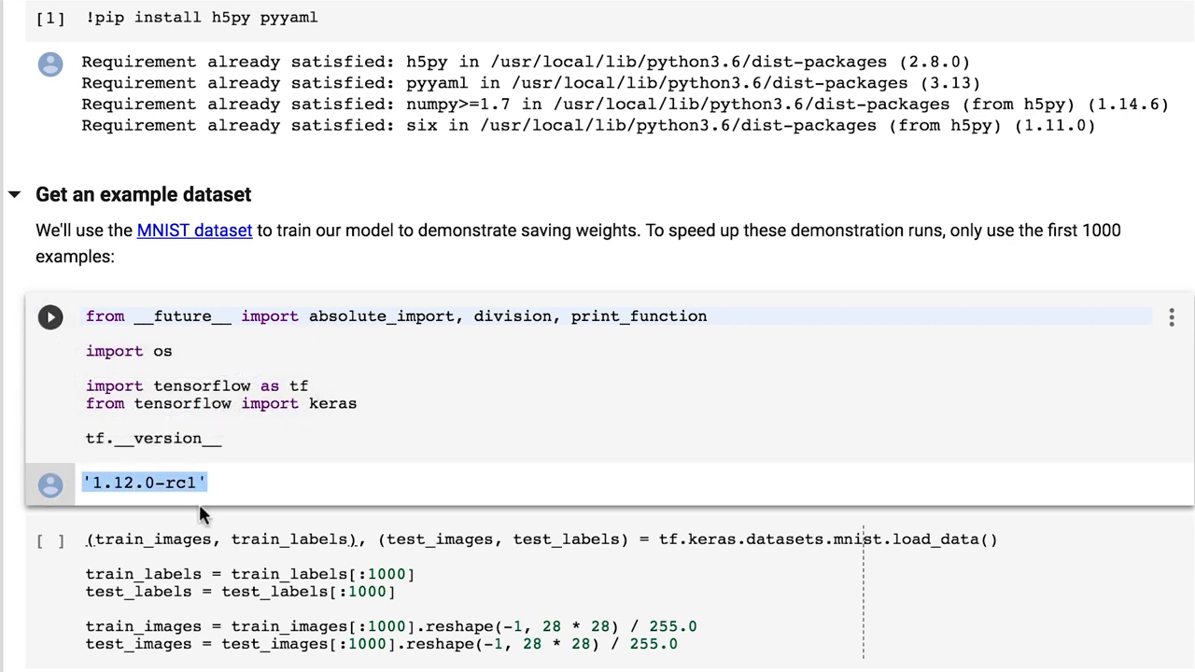
Step: Load the first 1000 MNIST training and test examples
scroll(down, 3)
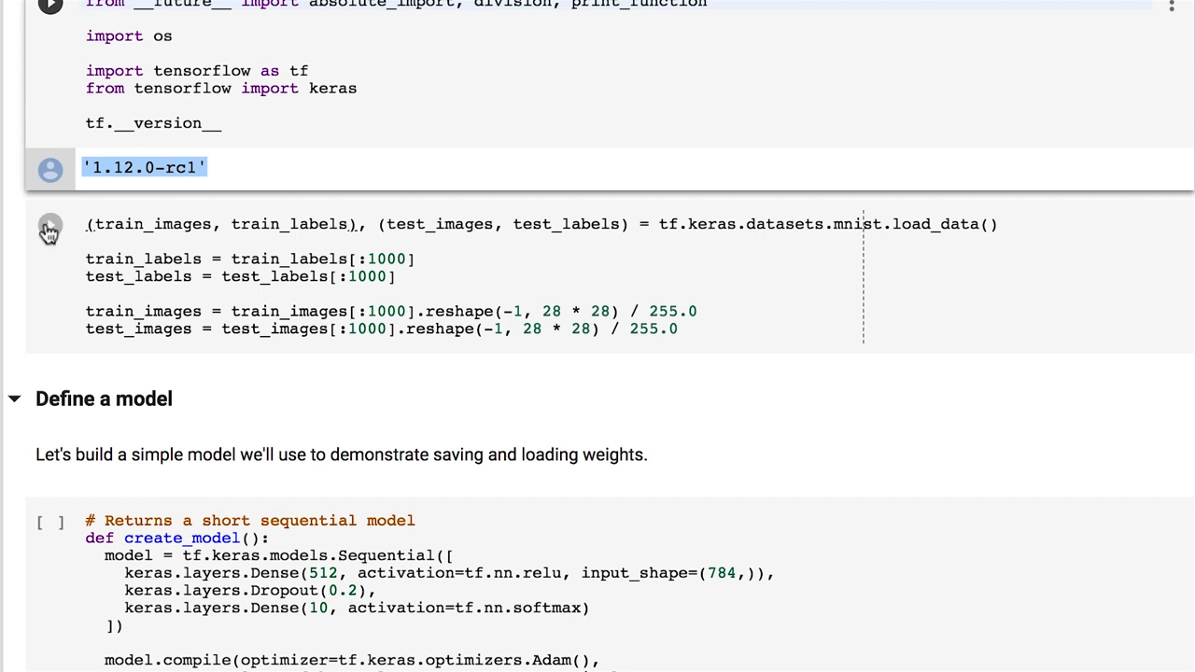
click(48, 228)
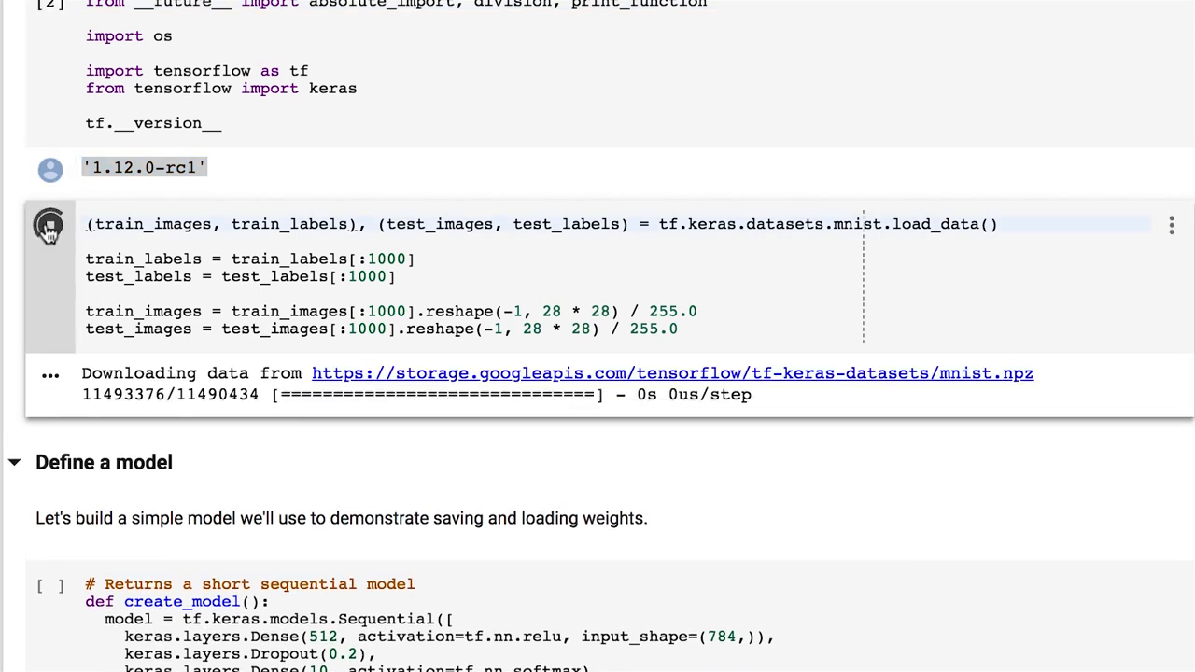
mouse_move(49, 224)
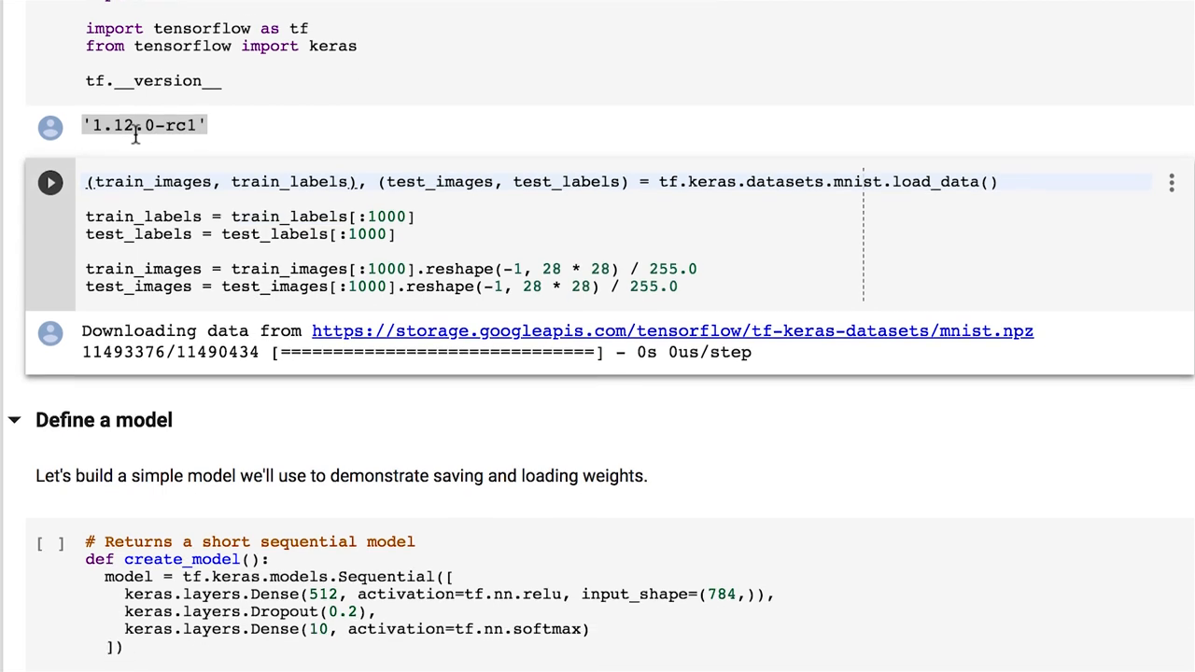
Step: Scroll through the 'Define a model' section and its 407,050-parameter summary
scroll(down, 3)
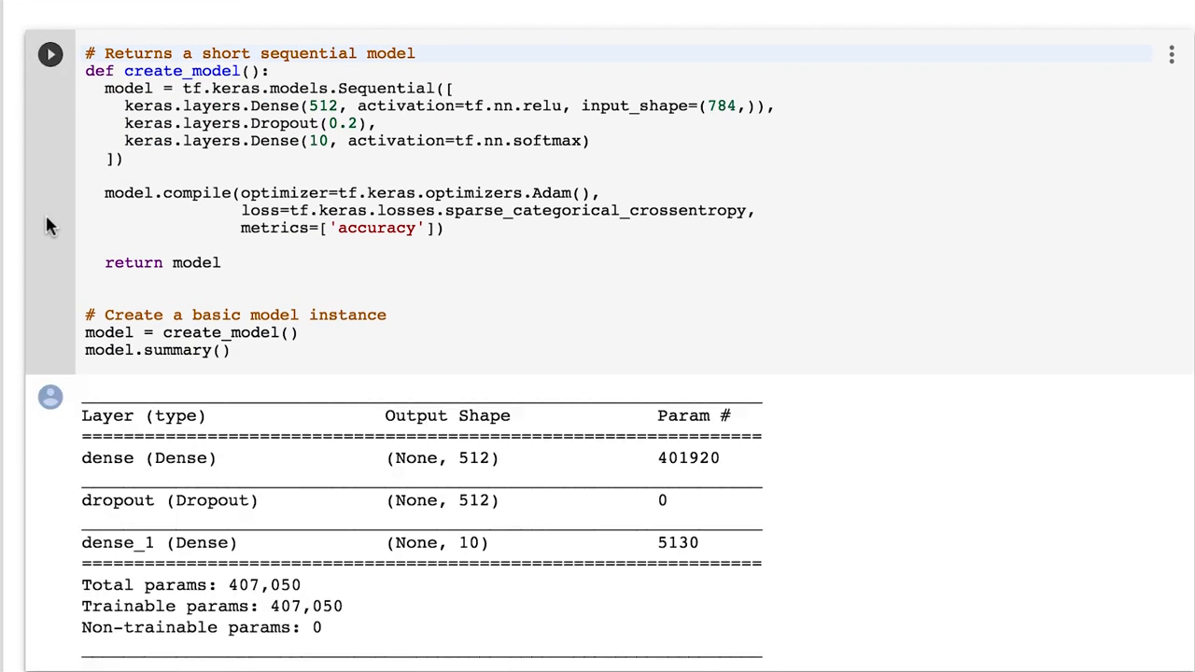
scroll(up, 3)
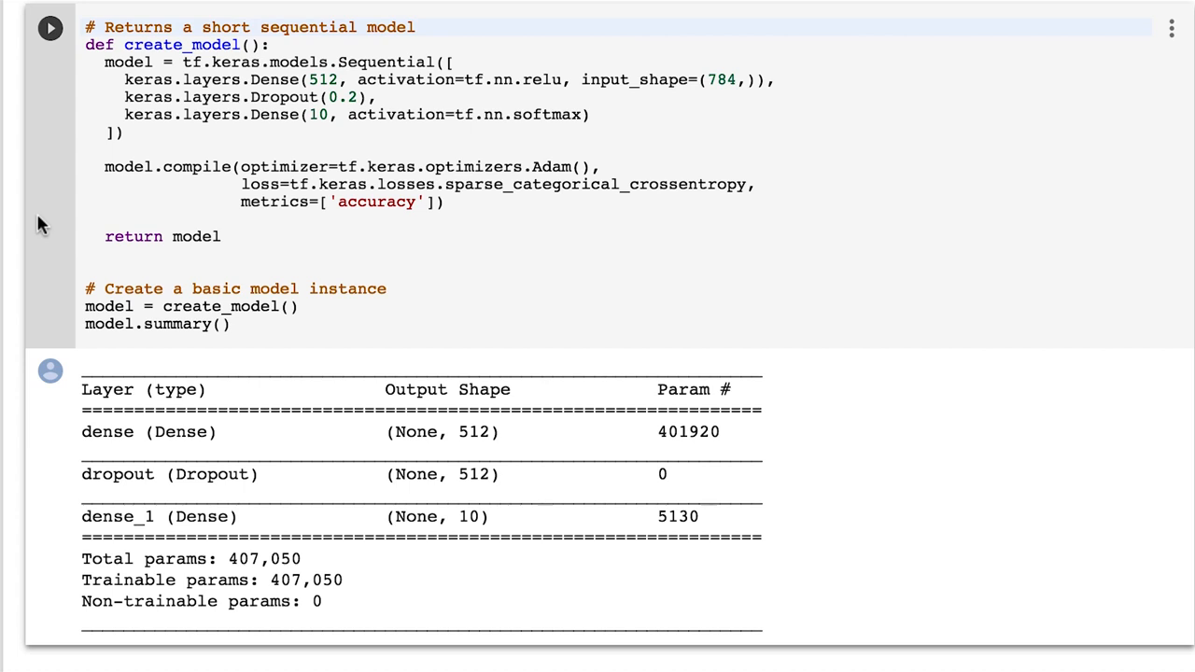
scroll(down, 3)
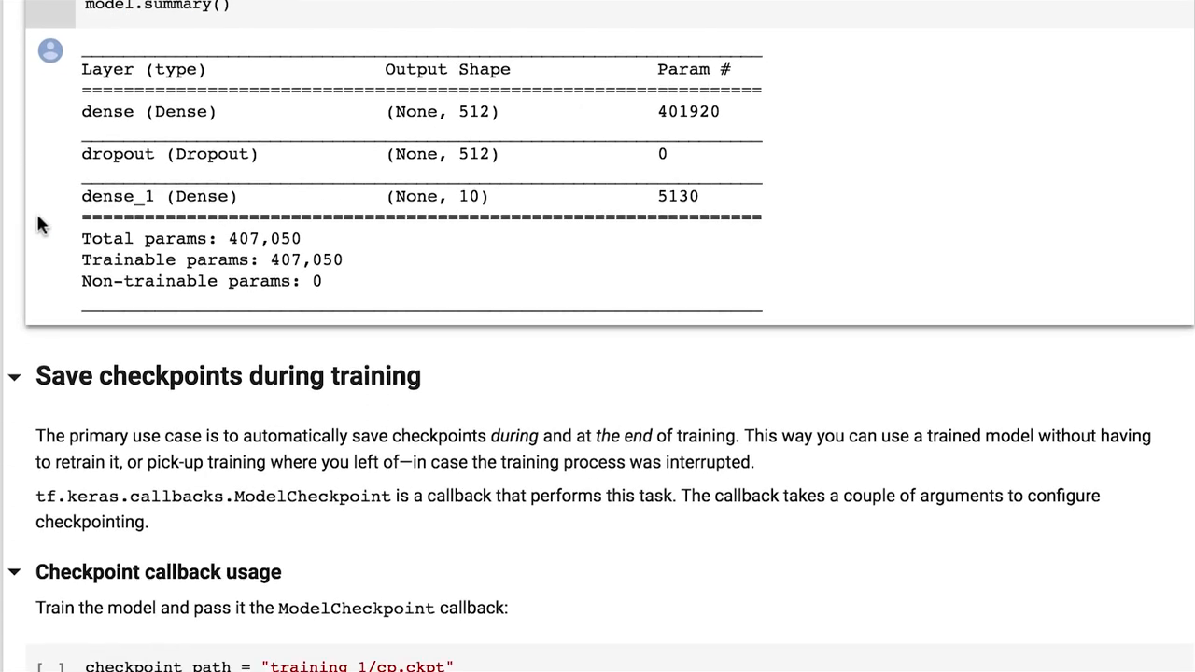
Step: Review the checkpoint callback code, highlighting the ModelCheckpoint callback name
scroll(down, 3)
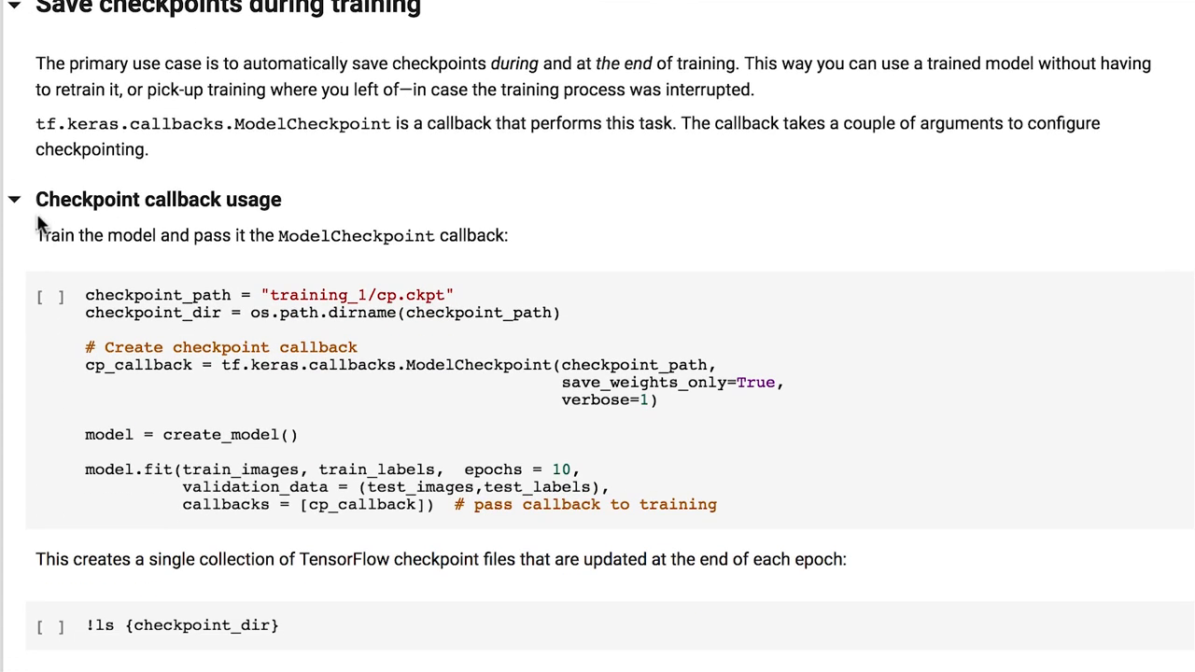
scroll(down, 3)
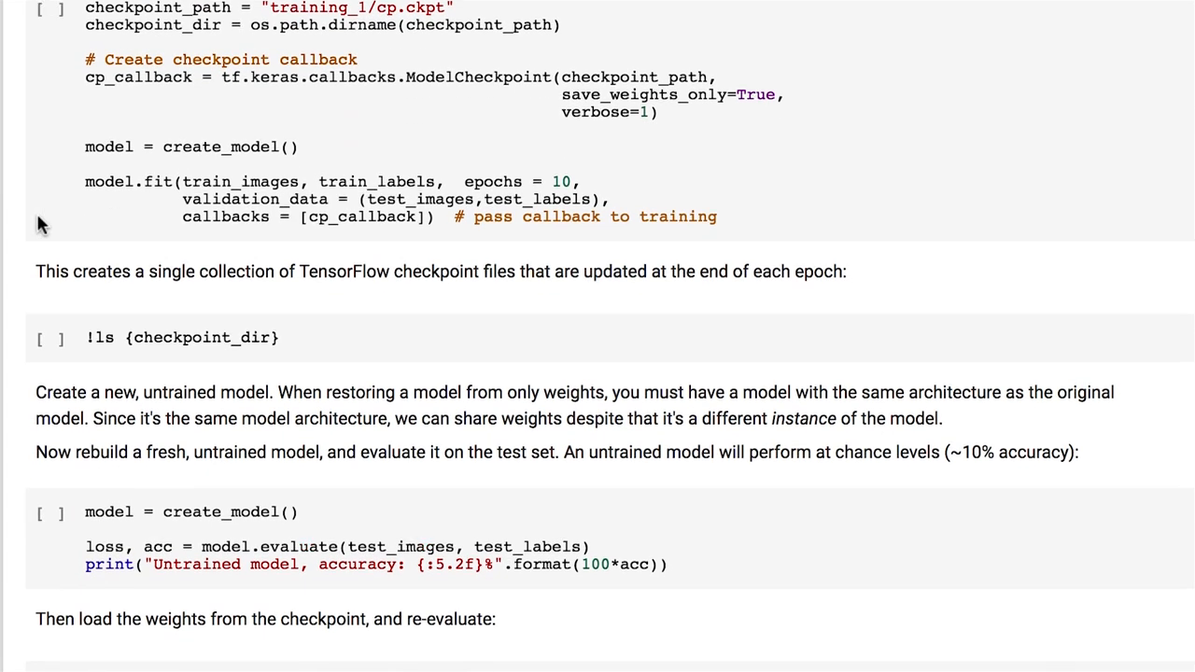
scroll(up, 3)
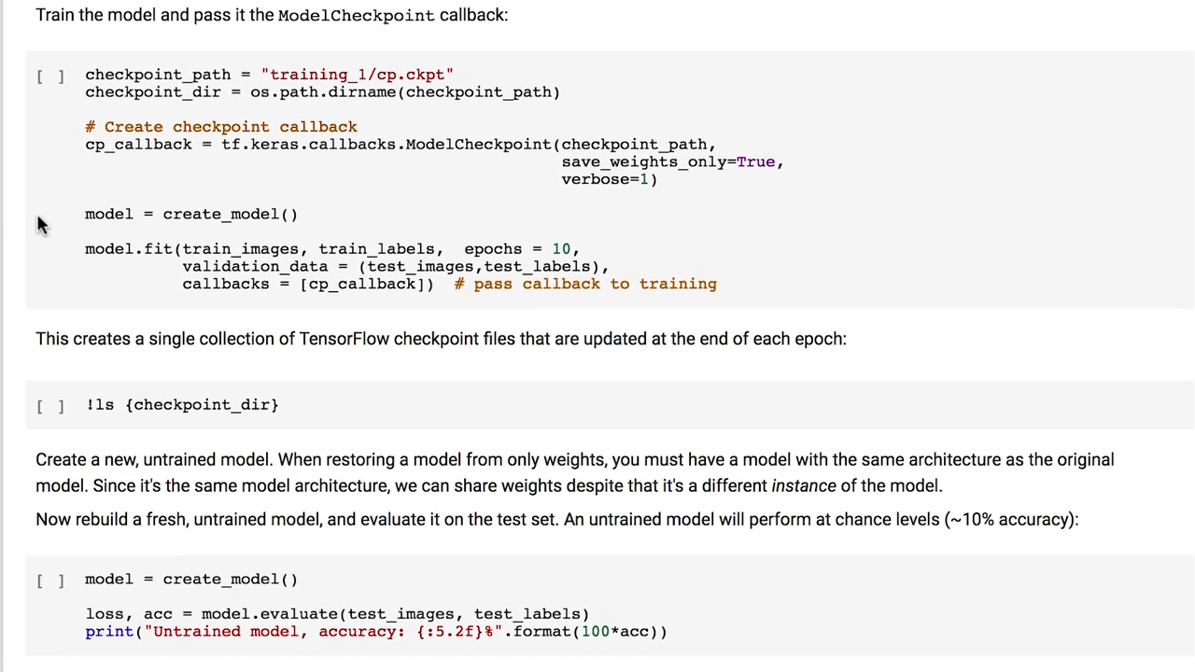
scroll(up, 3)
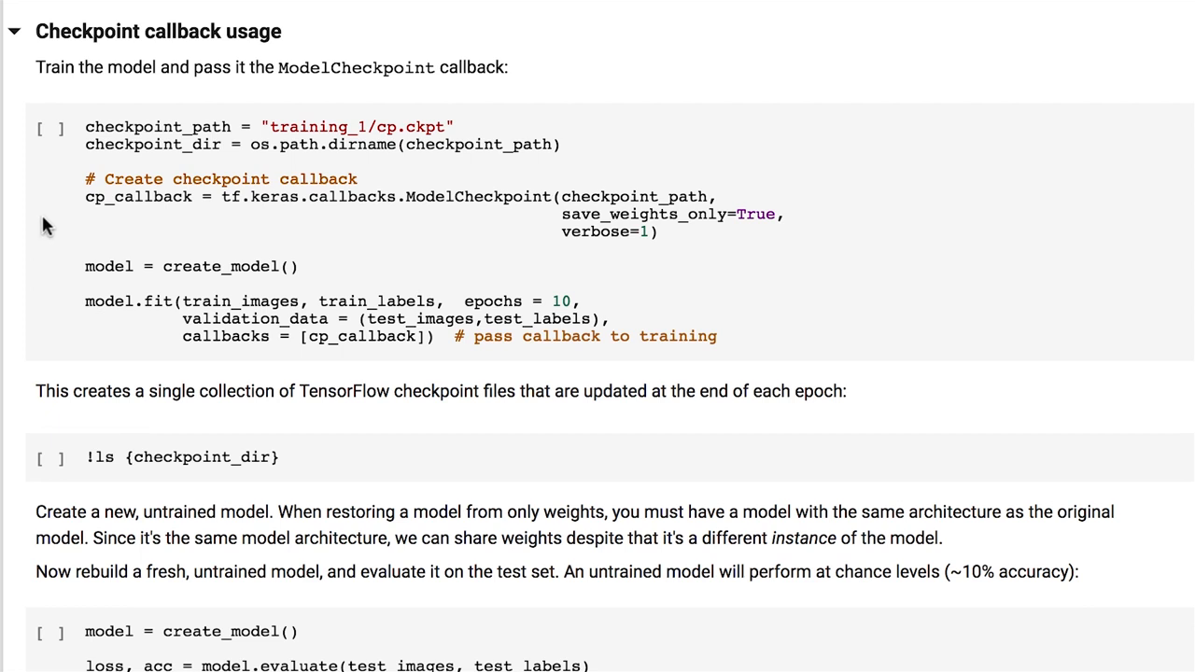
mouse_move(153, 213)
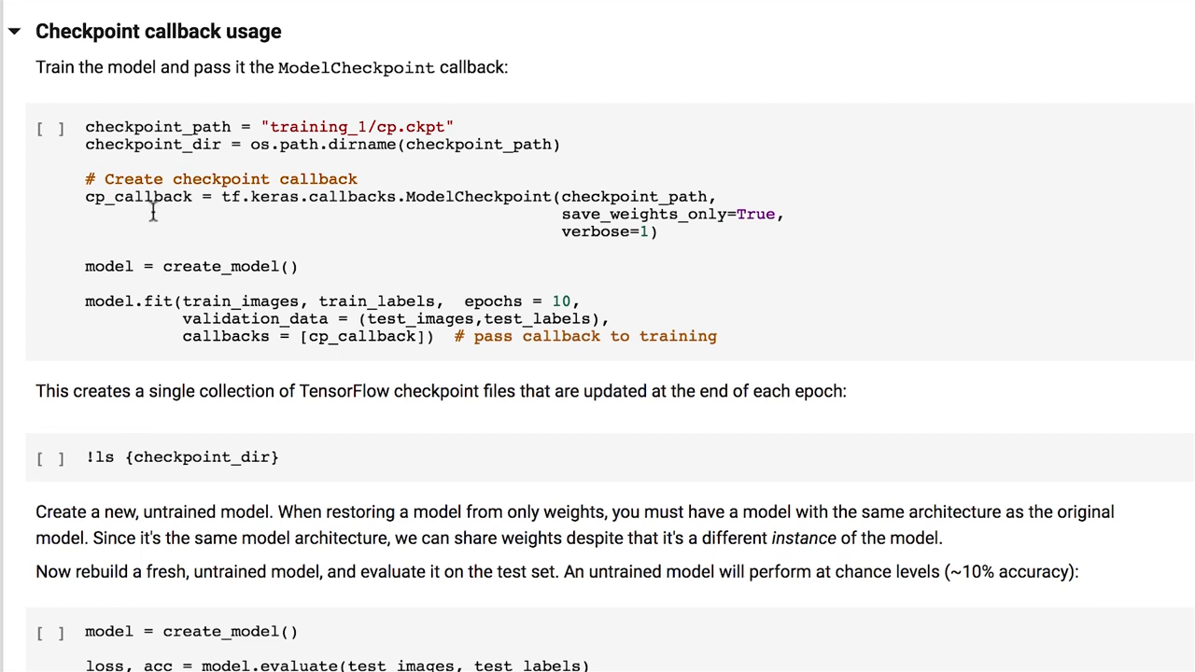
click(252, 196)
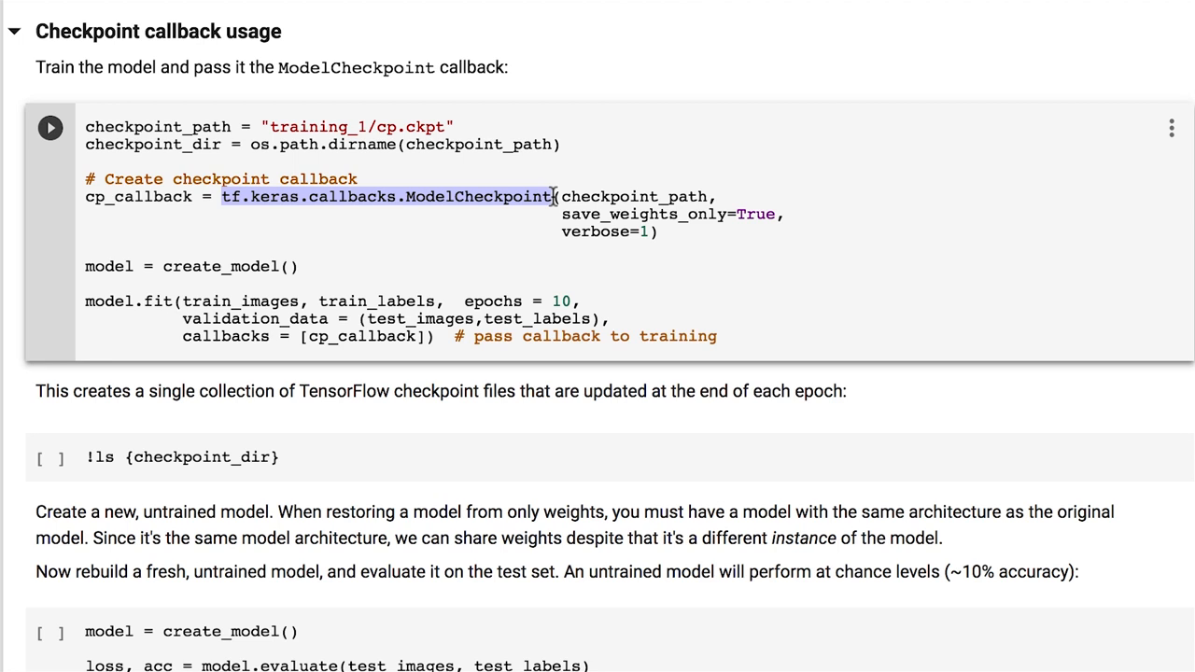
double_click(159, 300)
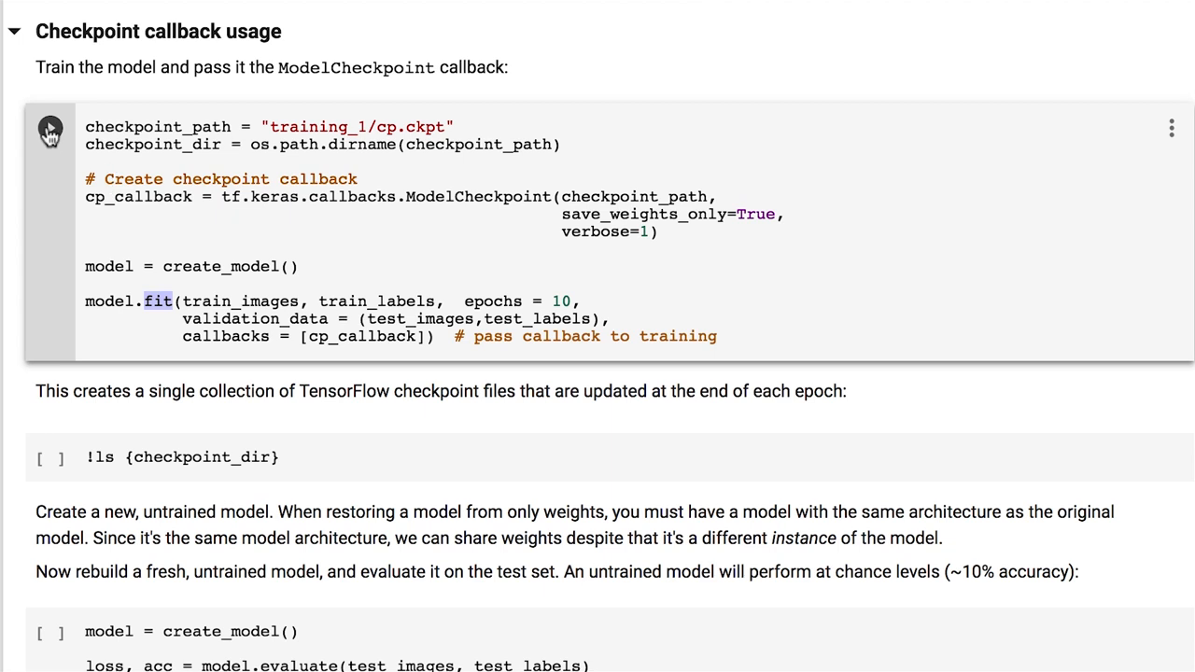
Step: Train for 10 epochs with cp_callback, saving training_1/cp.ckpt each epoch to about 0.996 accuracy
click(50, 127)
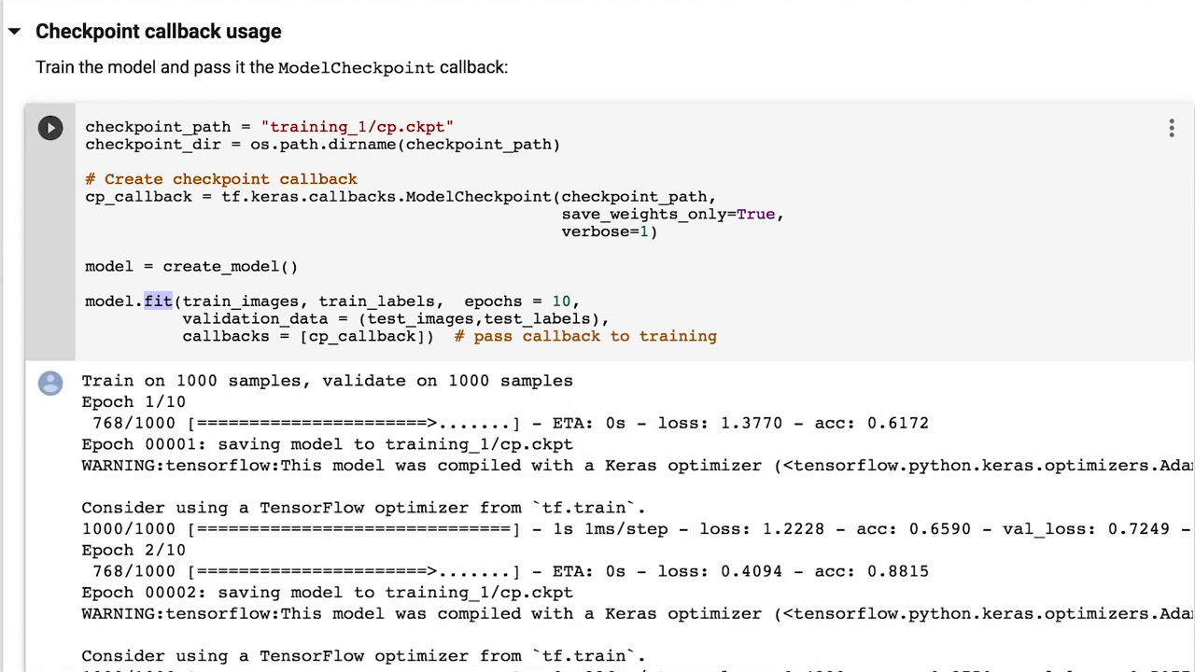
scroll(down, 3)
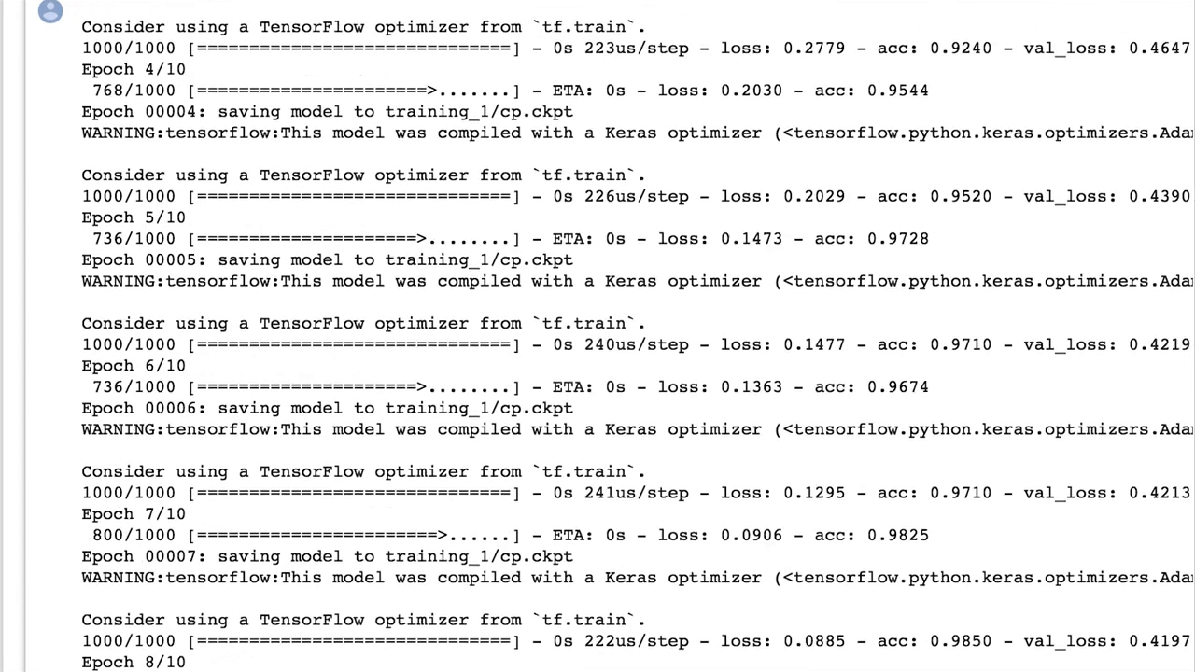
scroll(down, 3)
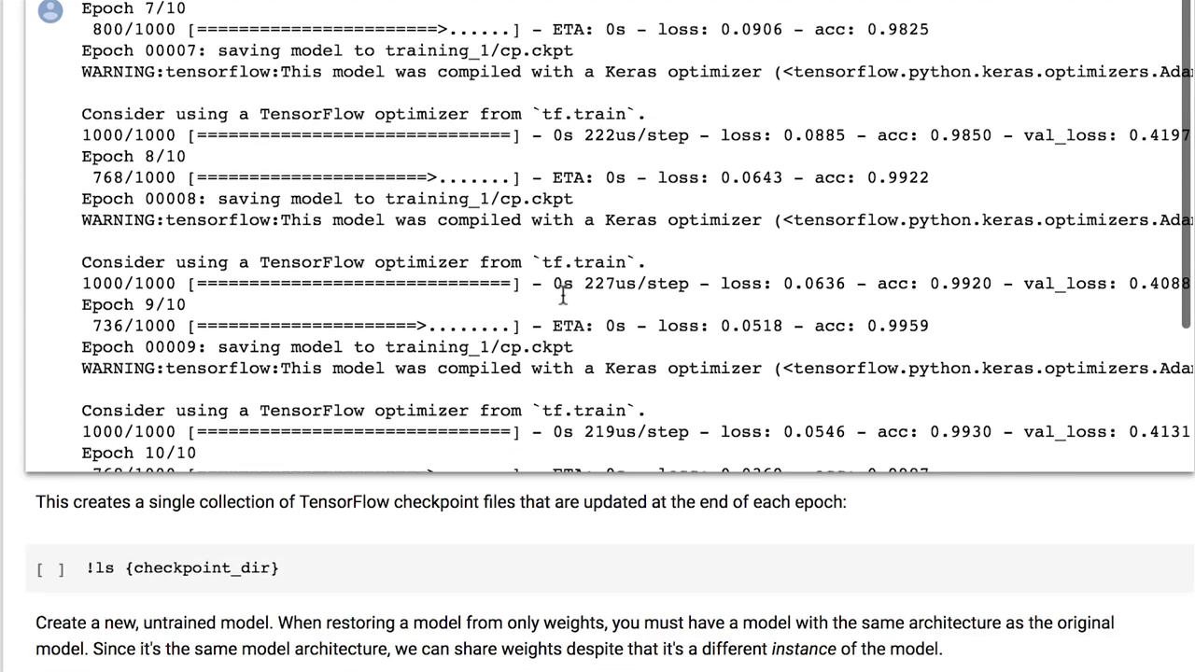
scroll(down, 3)
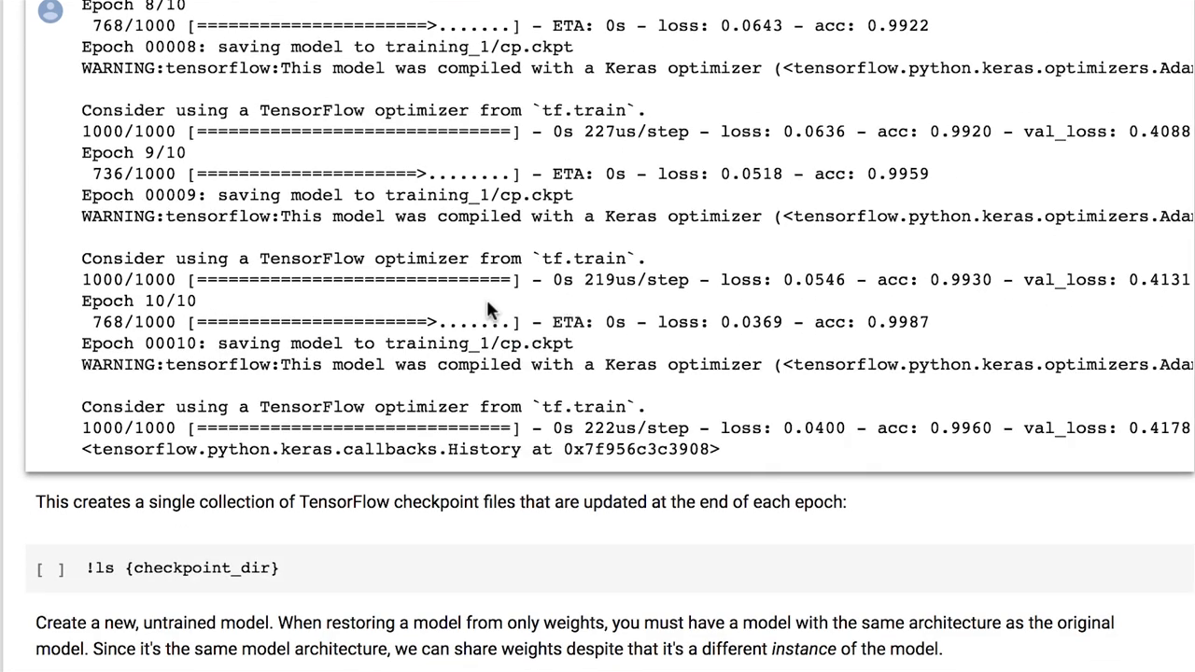
Step: List the contents of the training_1 checkpoint directory with !ls
scroll(down, 3)
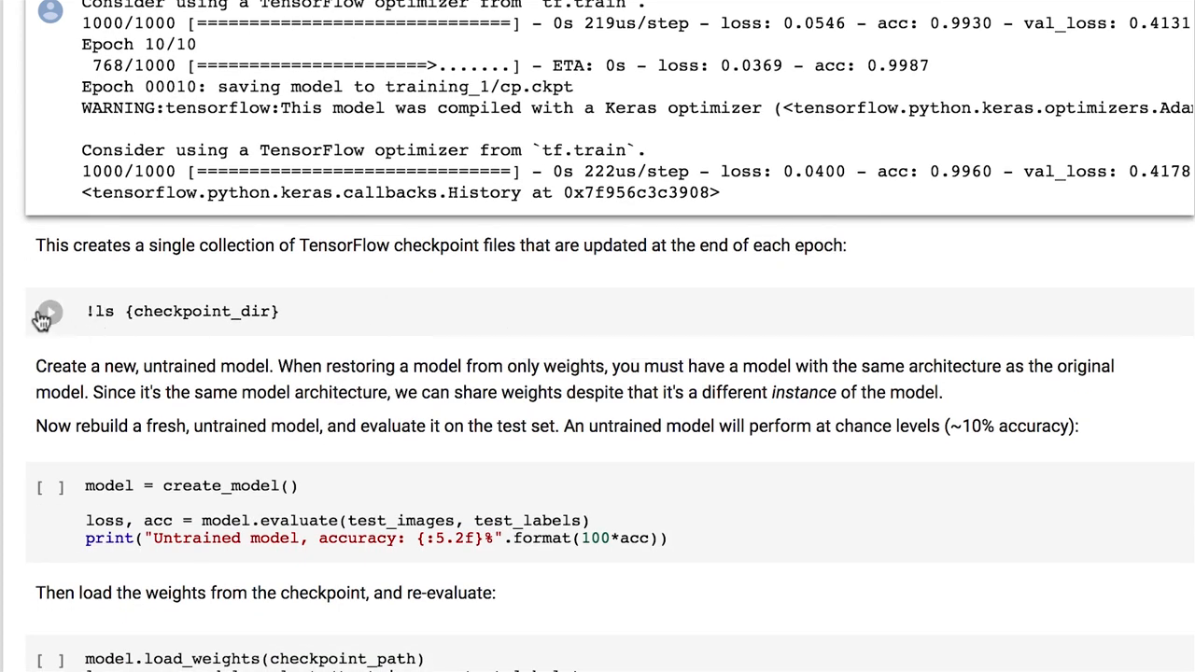
click(49, 310)
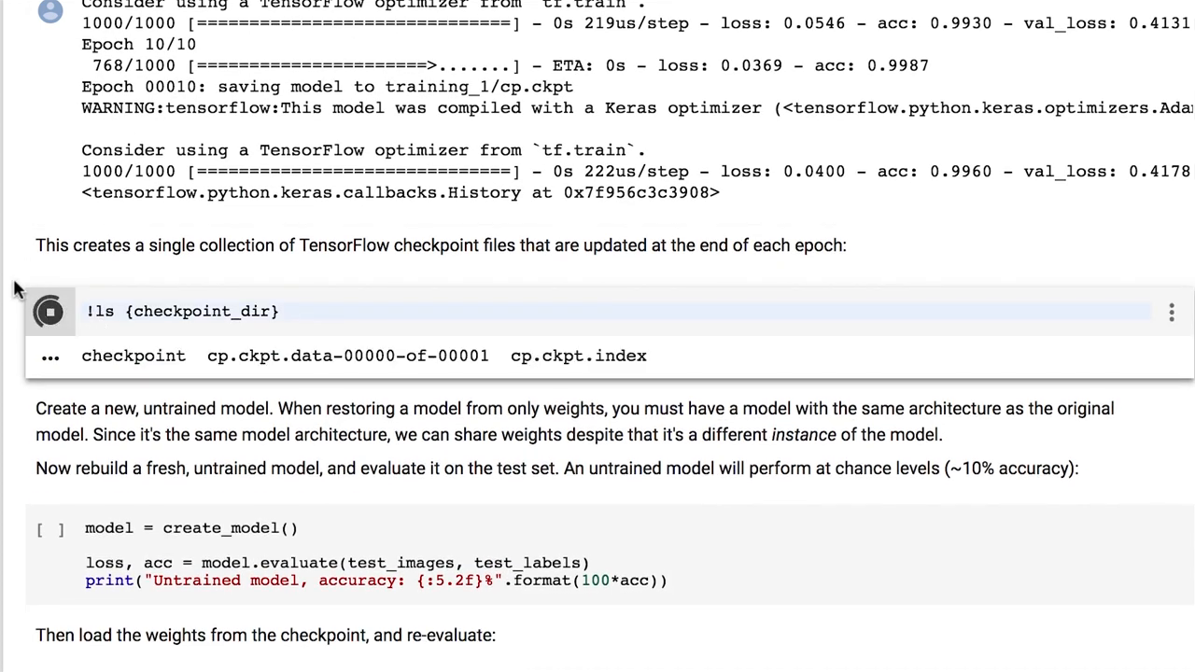
click(48, 312)
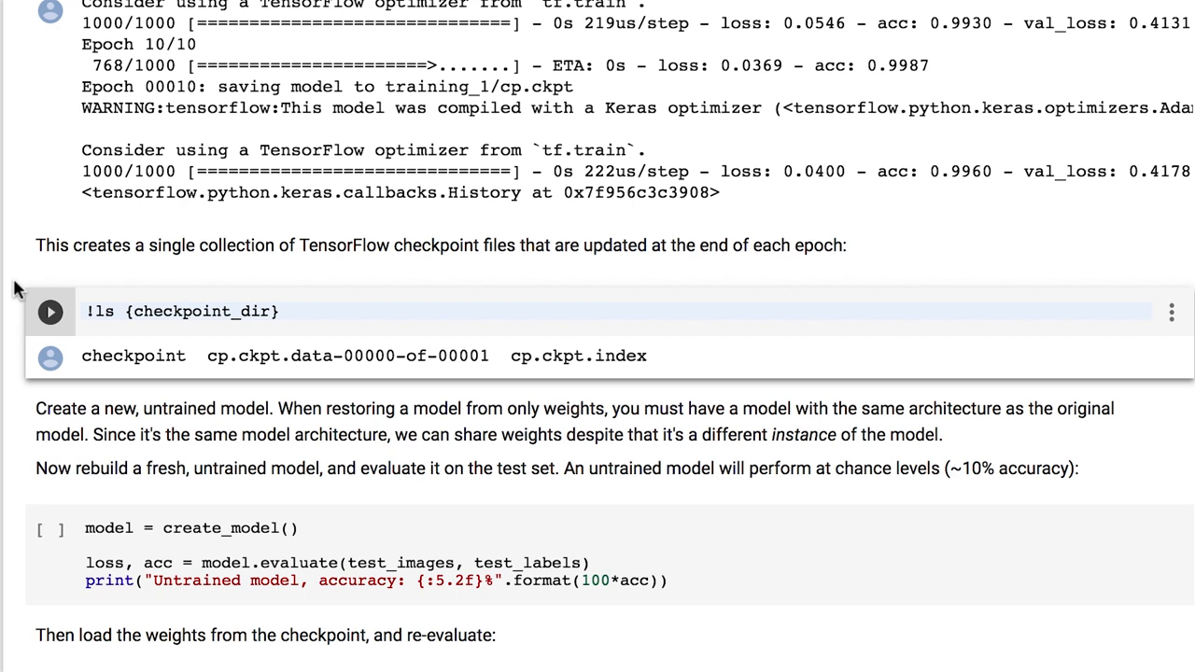
mouse_move(64, 300)
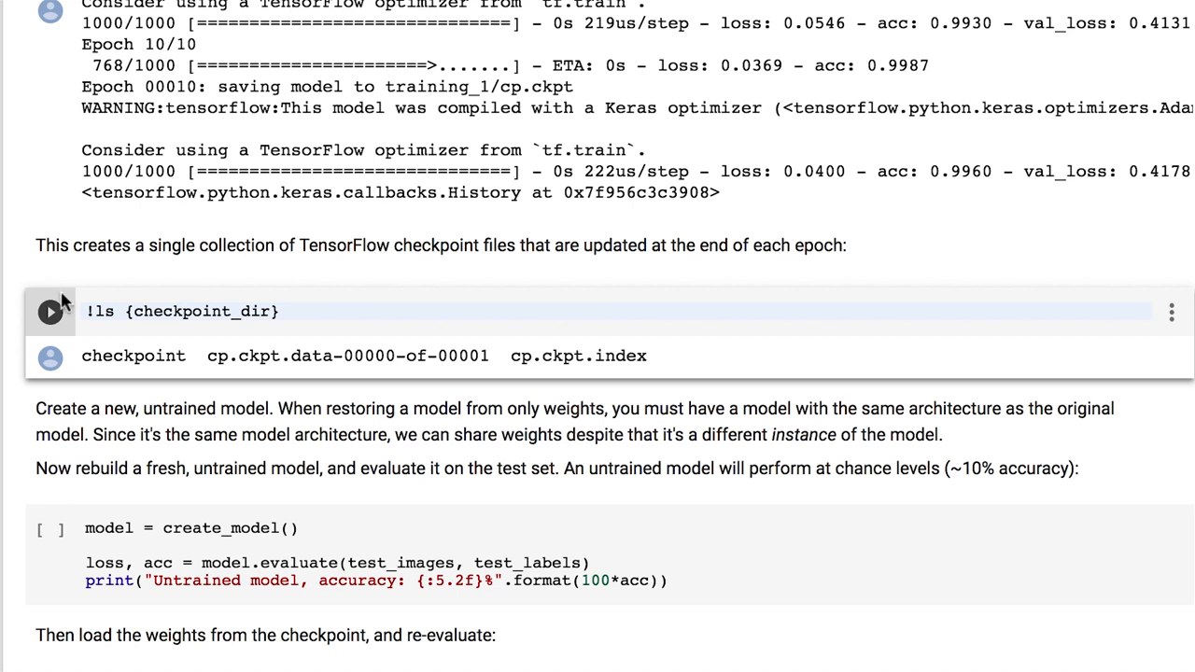
Step: Point out the cp.ckpt.data-00000-of-00001, cp.ckpt.index and checkpoint files
double_click(347, 355)
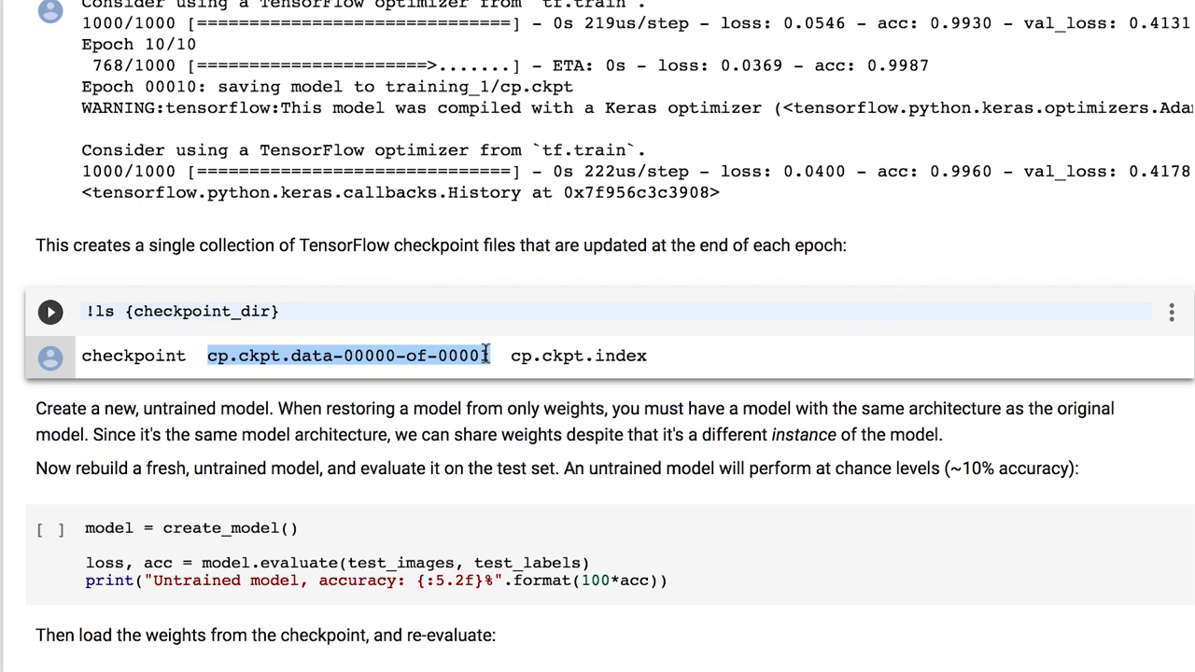
double_click(579, 355)
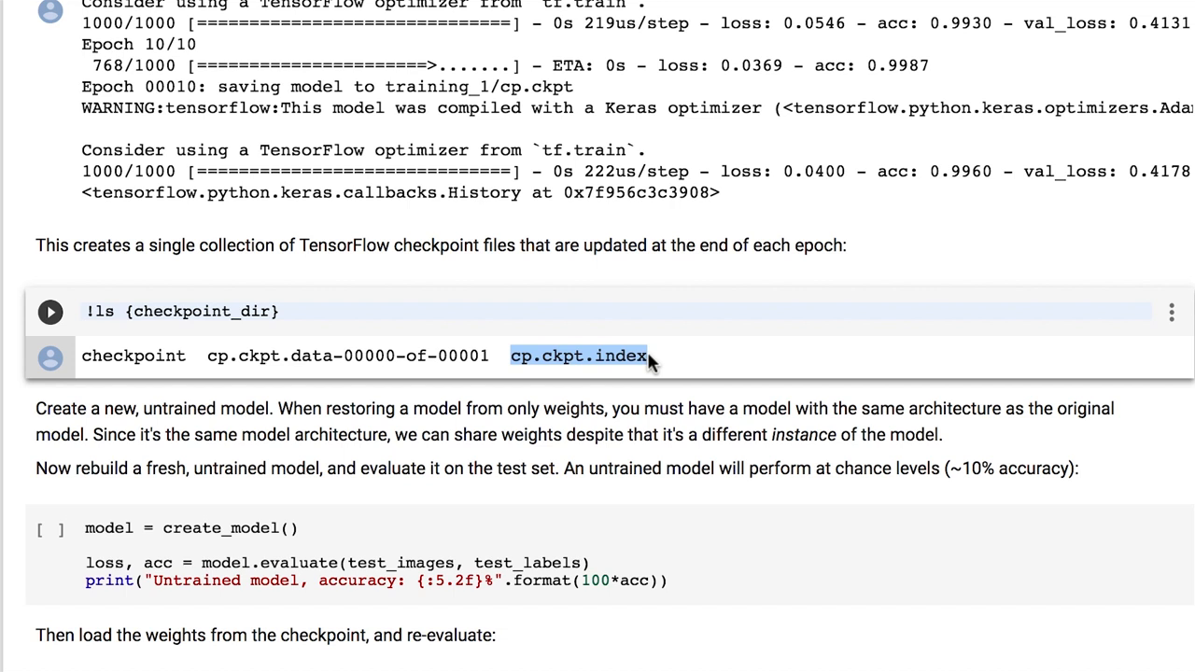
double_click(134, 355)
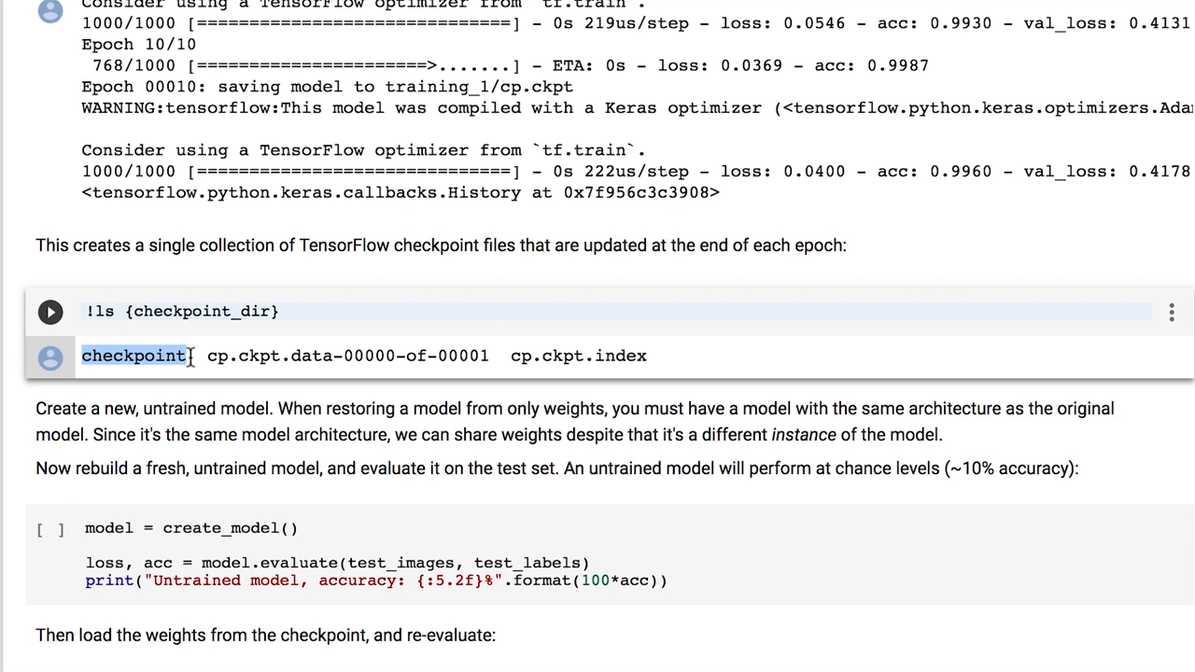
Step: Evaluate a fresh untrained model on the test data, scoring 13.10% accuracy
scroll(down, 3)
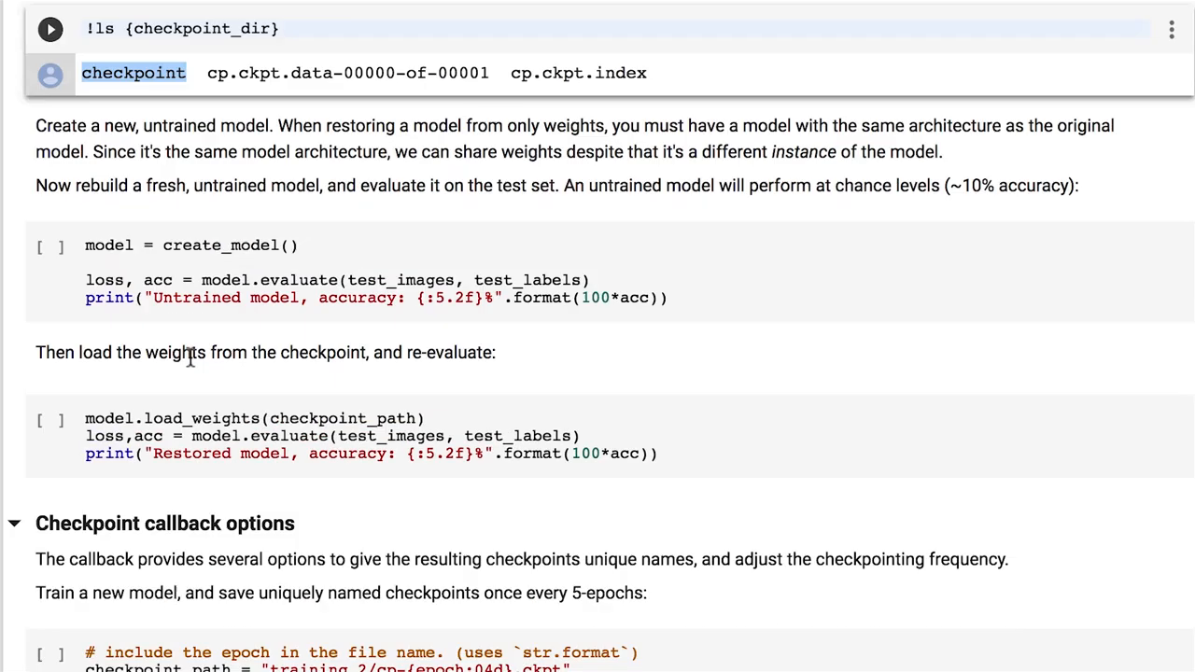
scroll(down, 3)
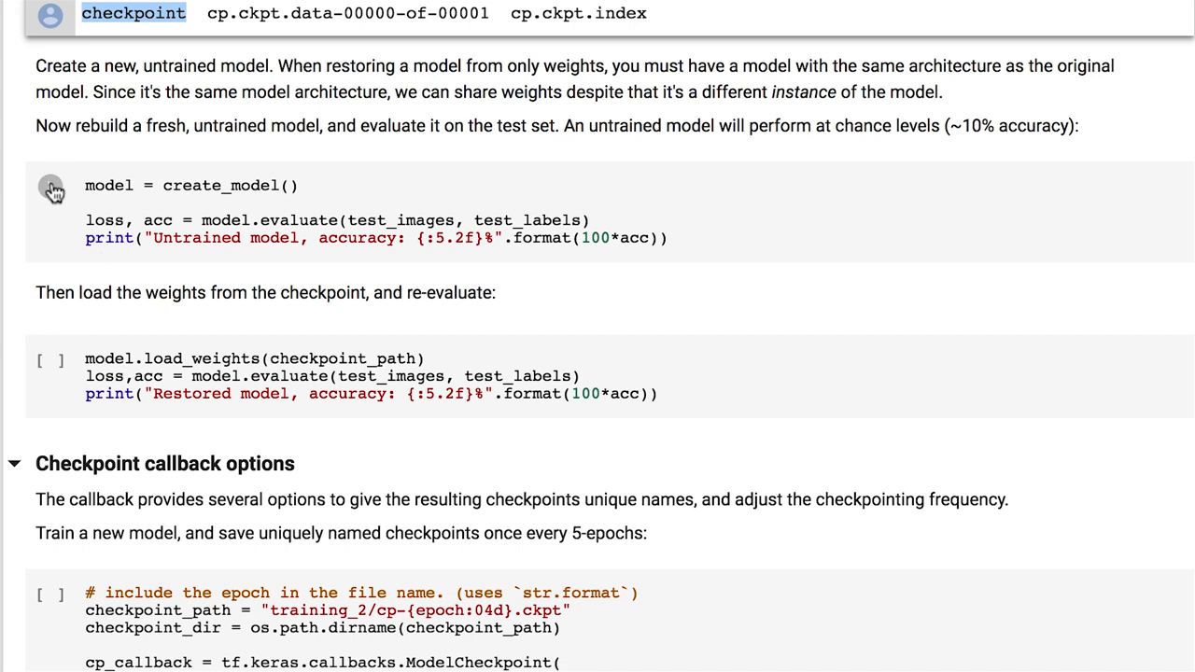
mouse_move(52, 186)
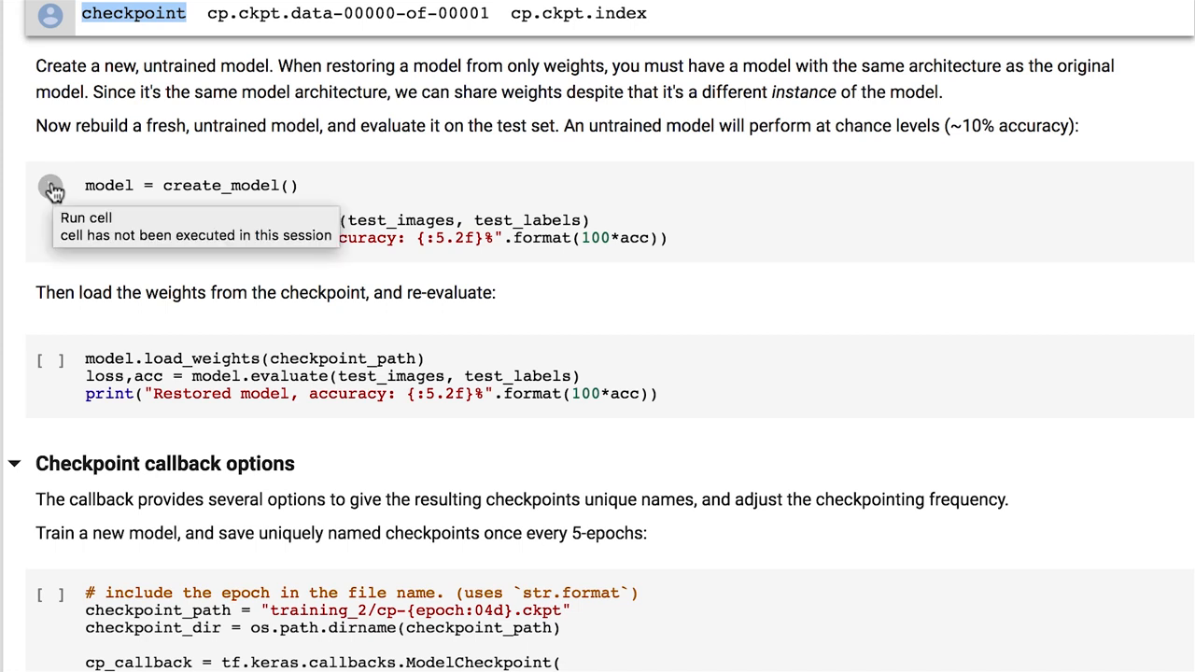
click(53, 186)
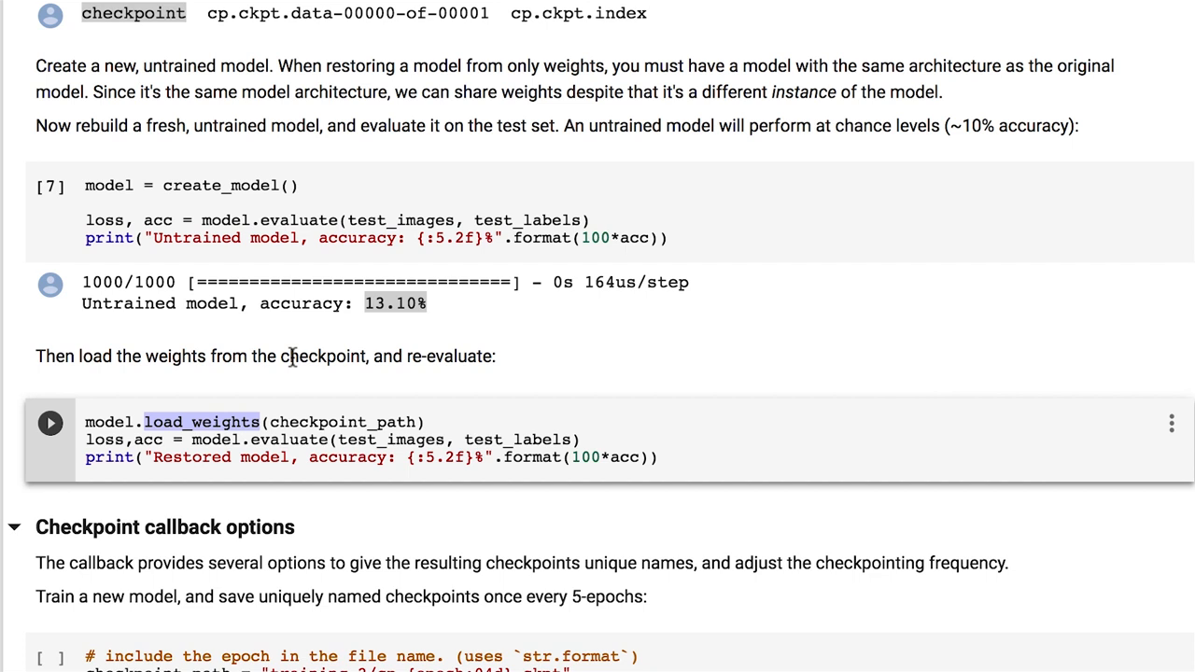
Step: Load the checkpoint weights and re-evaluate, highlighting the restored 86.40% accuracy
click(51, 422)
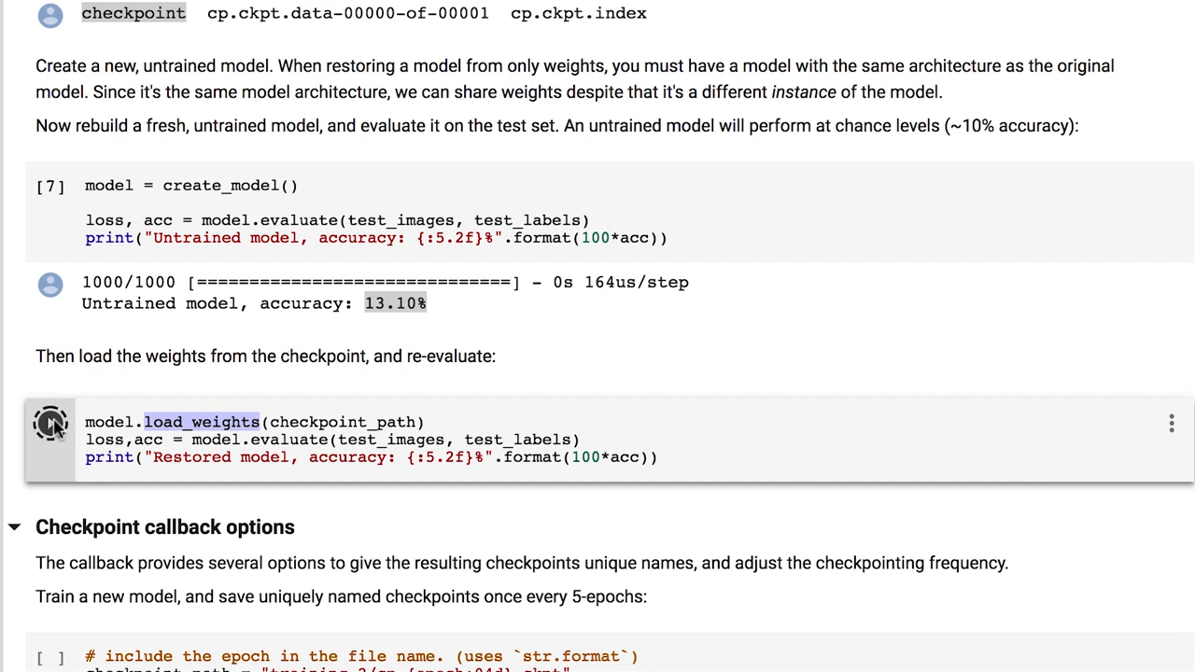
click(50, 422)
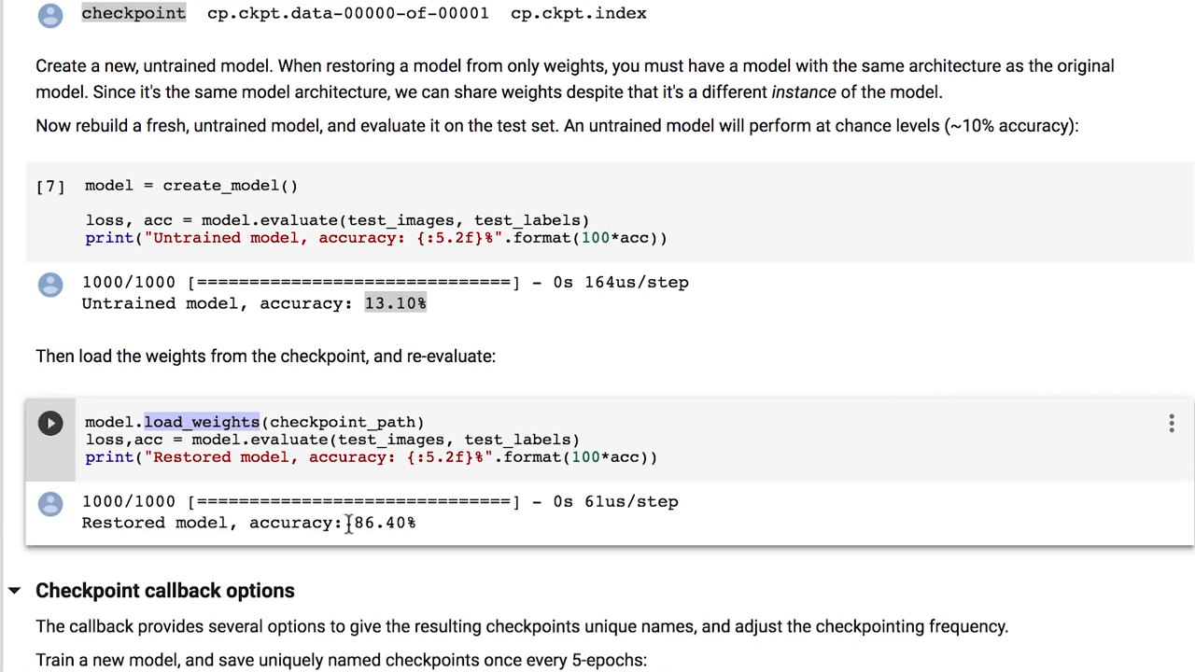
double_click(384, 523)
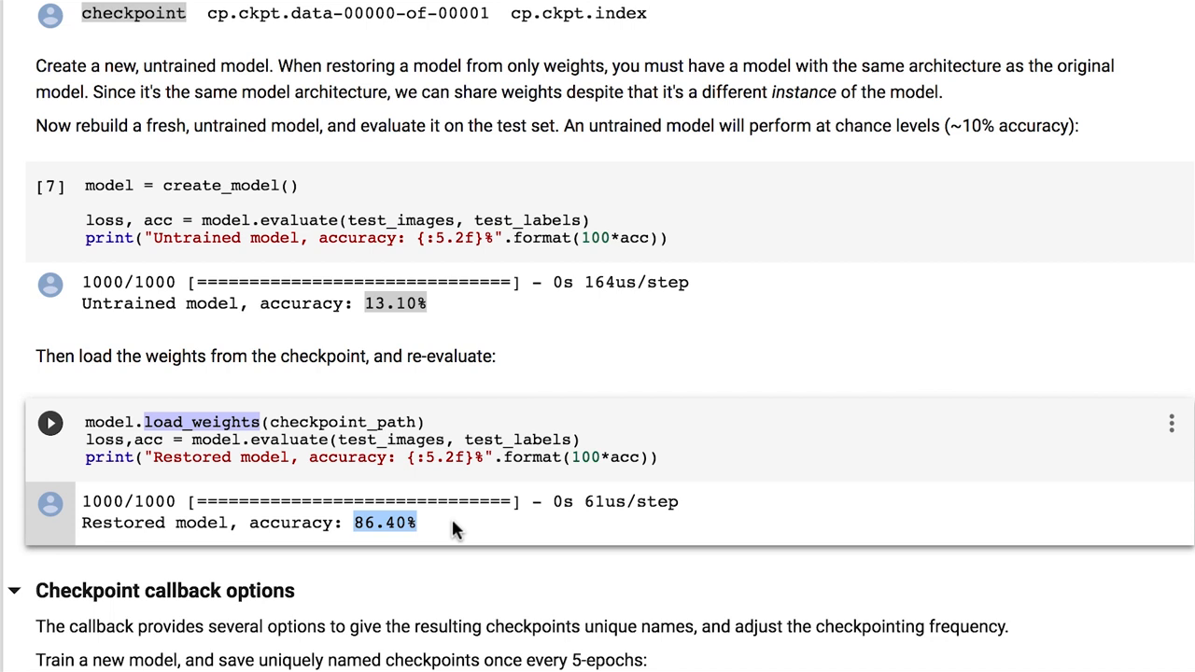
Step: Train a new model 50 epochs with period=5, saving cp-0005 through cp-0050 in training_2
scroll(down, 3)
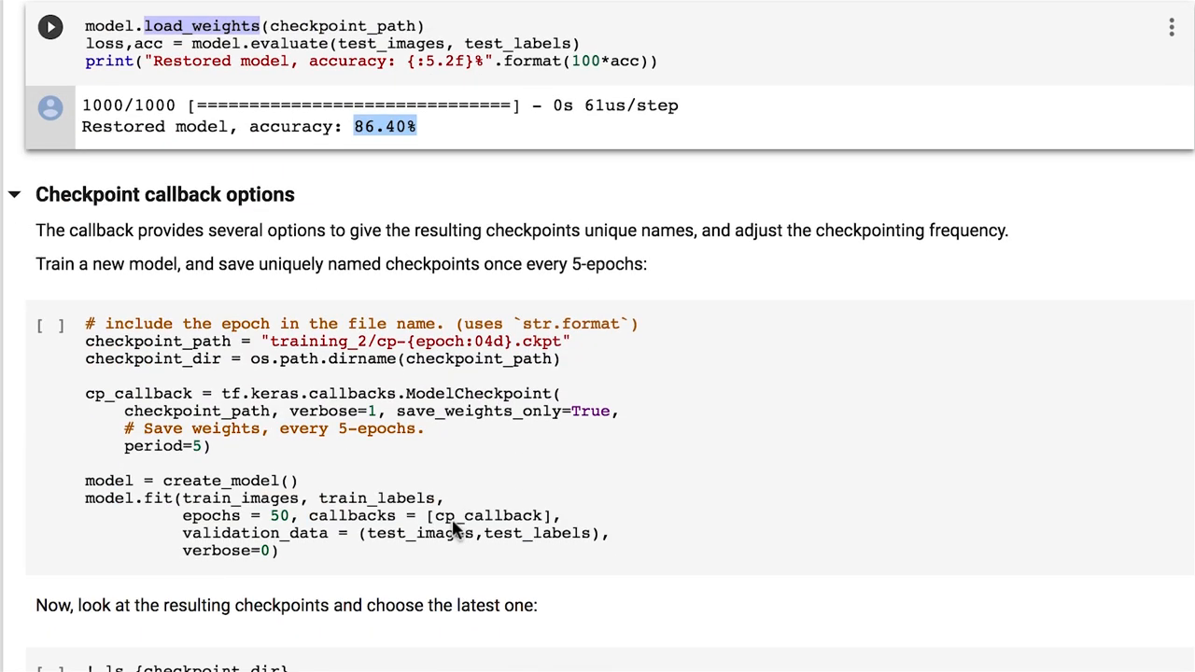
scroll(down, 3)
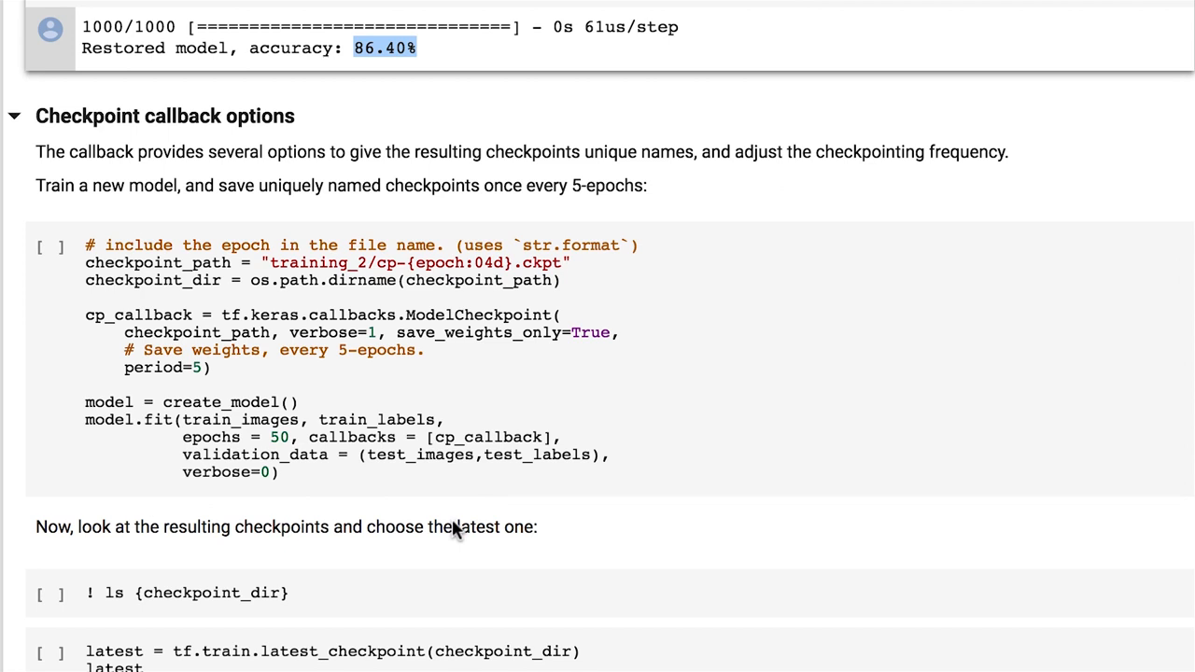
mouse_move(476, 354)
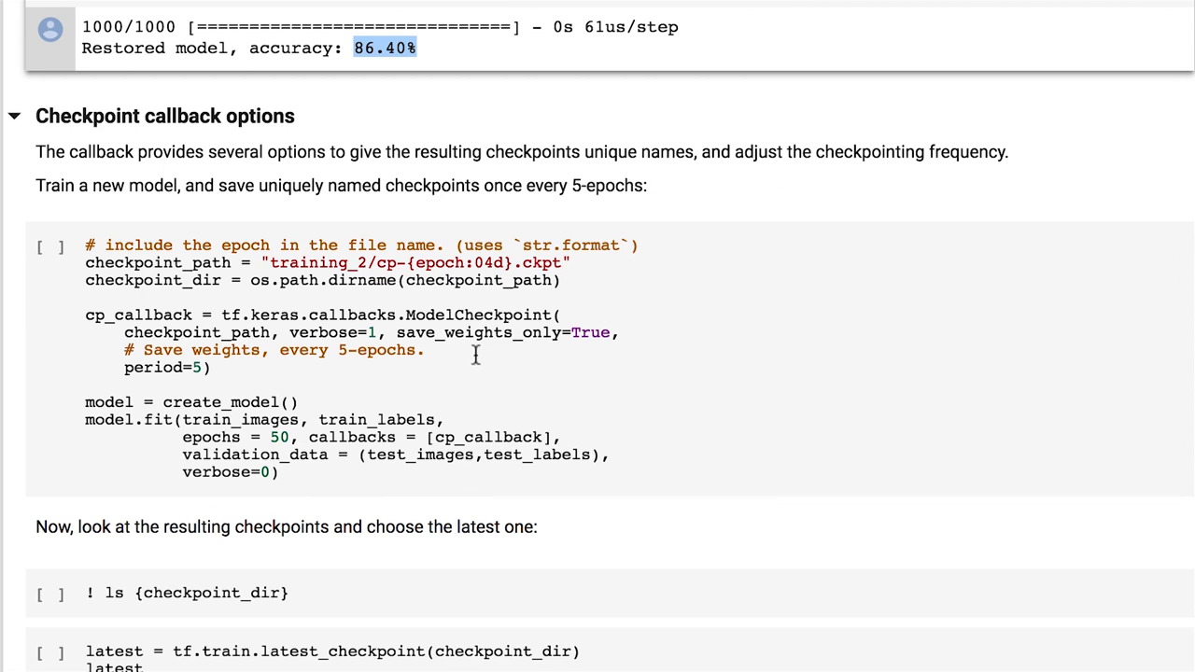
mouse_move(277, 349)
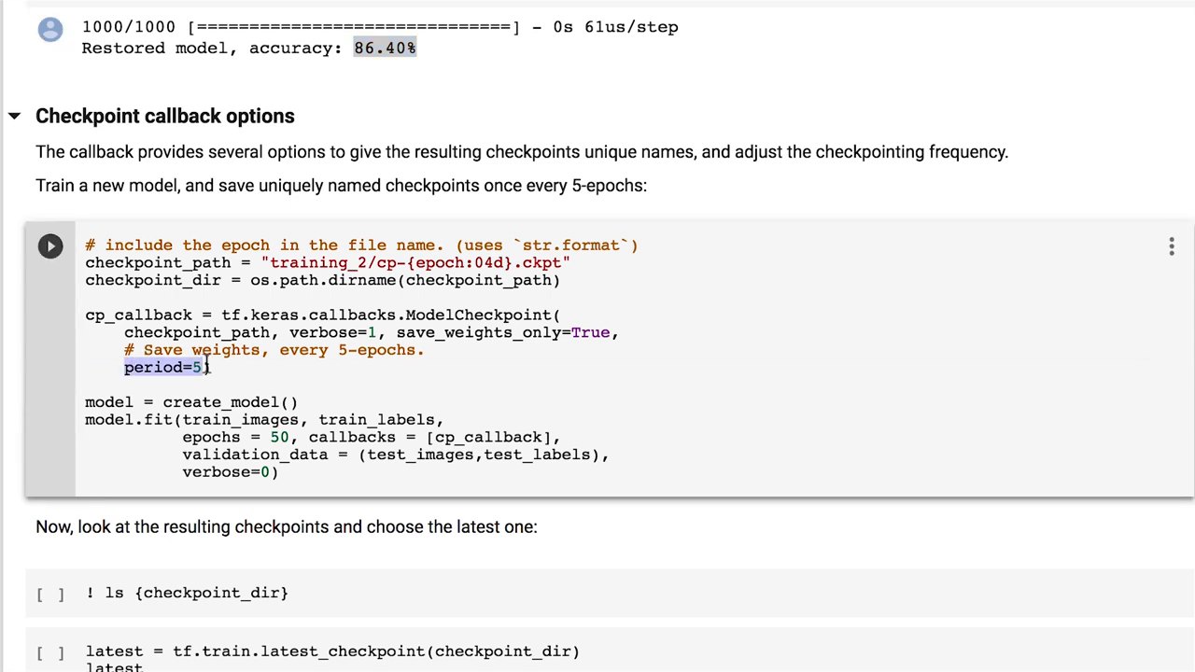
mouse_move(235, 366)
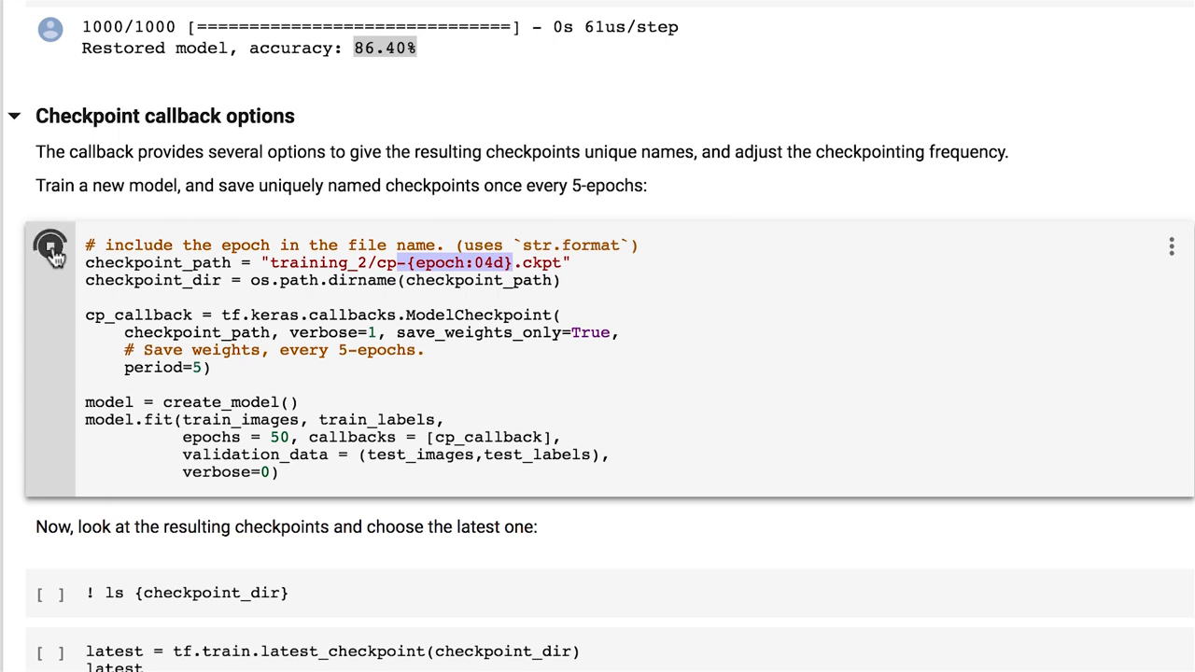
click(50, 246)
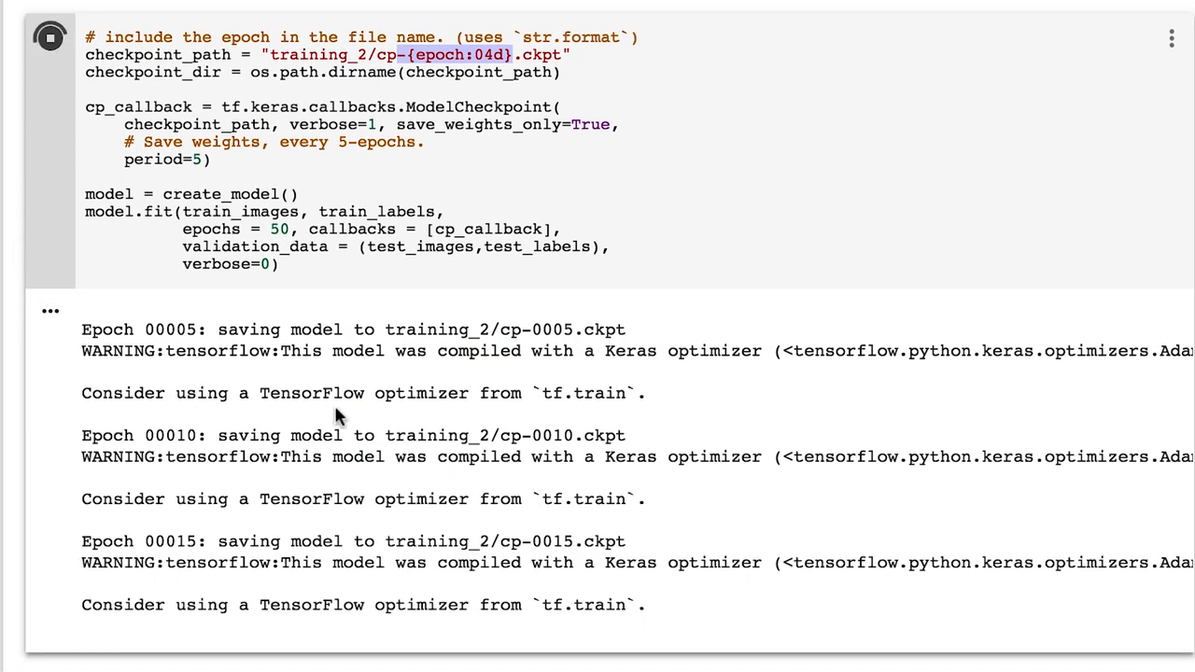
scroll(down, 3)
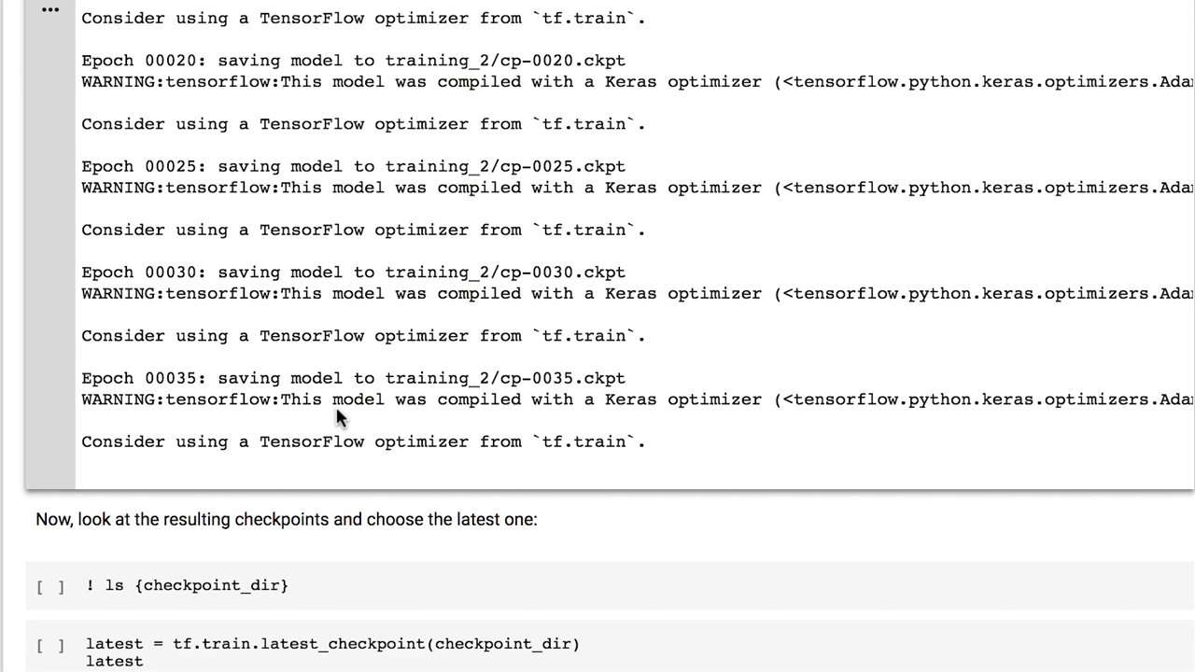
scroll(down, 3)
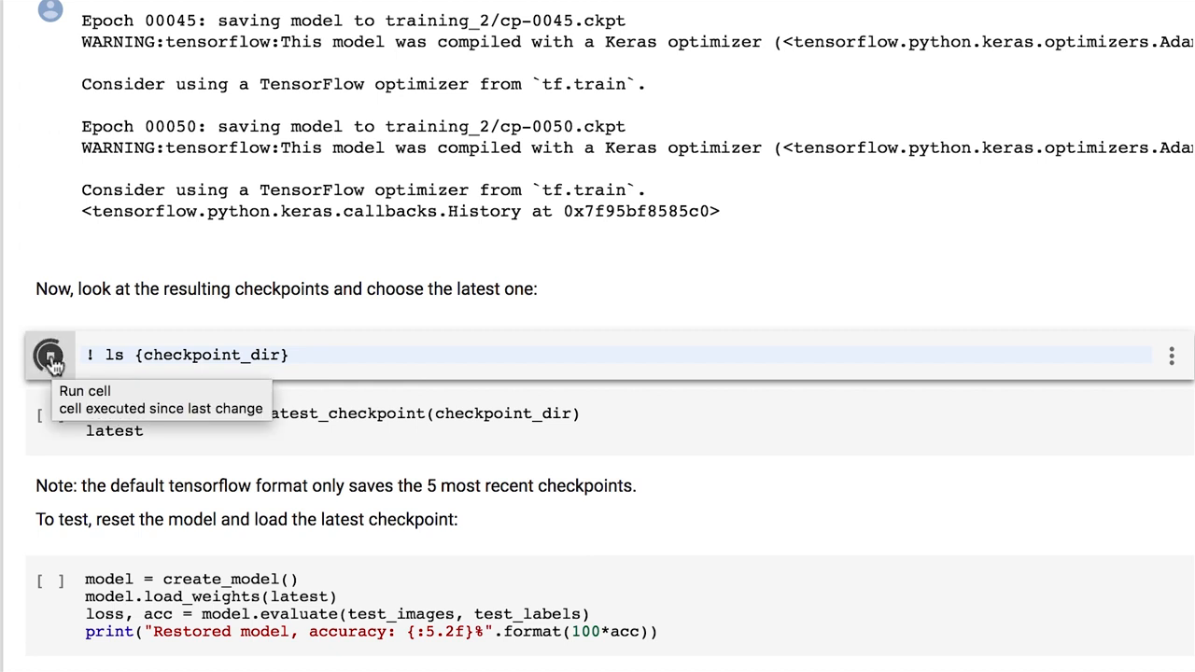
Step: List the training_2 directory showing checkpoint files cp-0005 through cp-0050
click(49, 355)
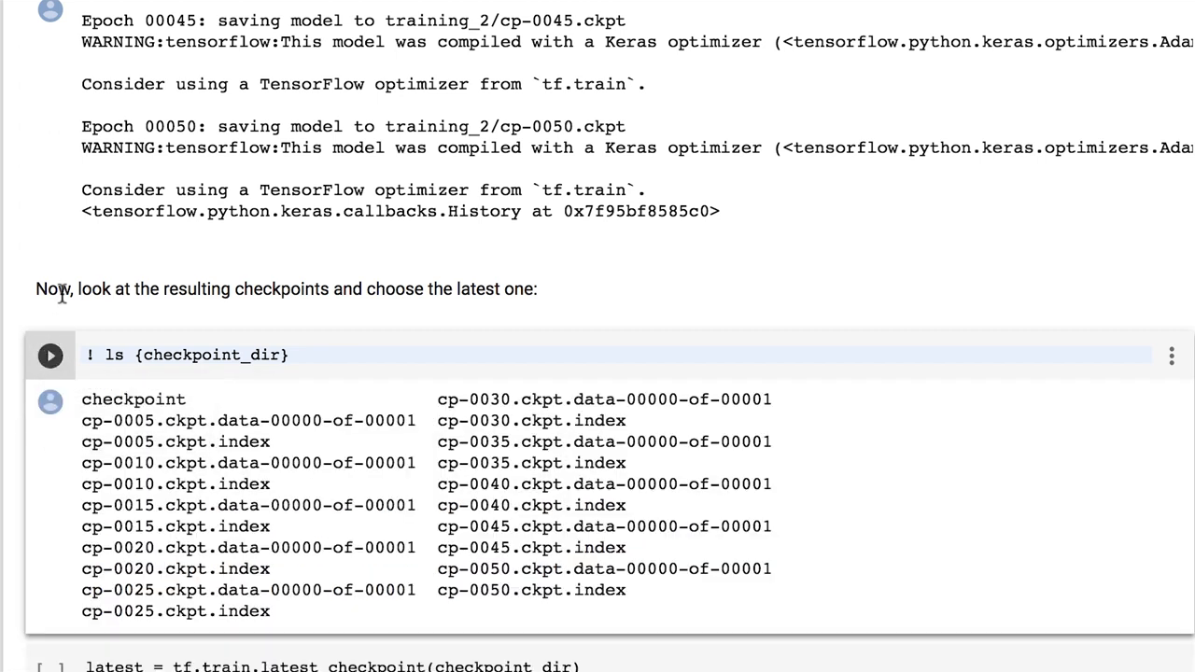
scroll(down, 3)
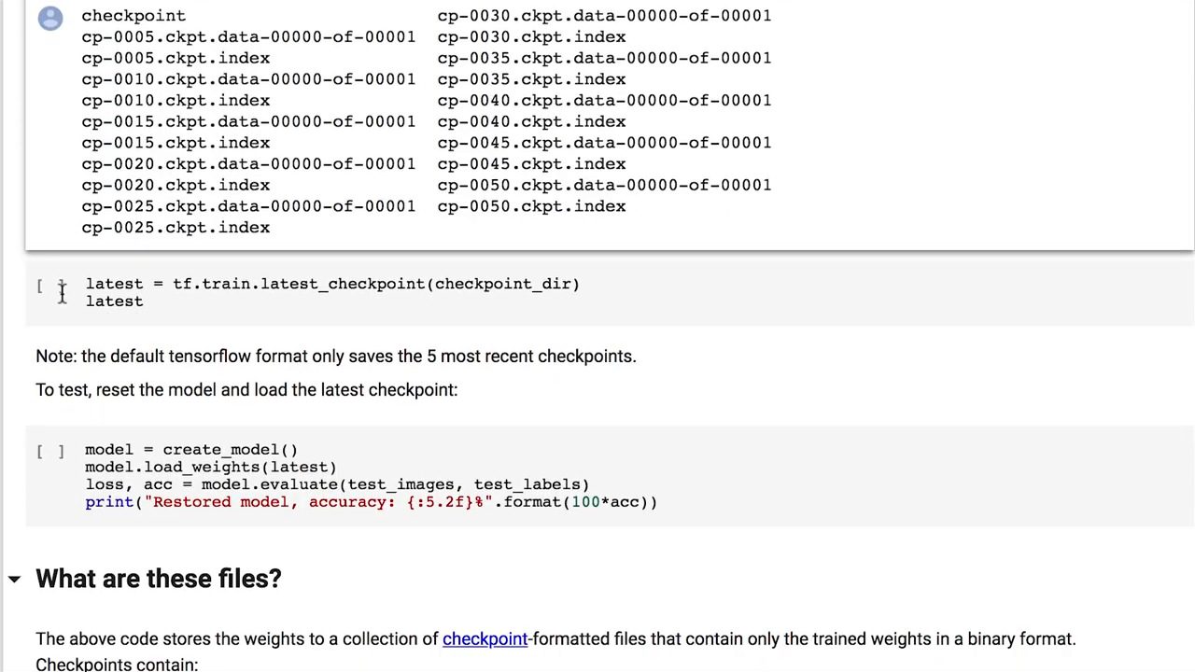
scroll(down, 3)
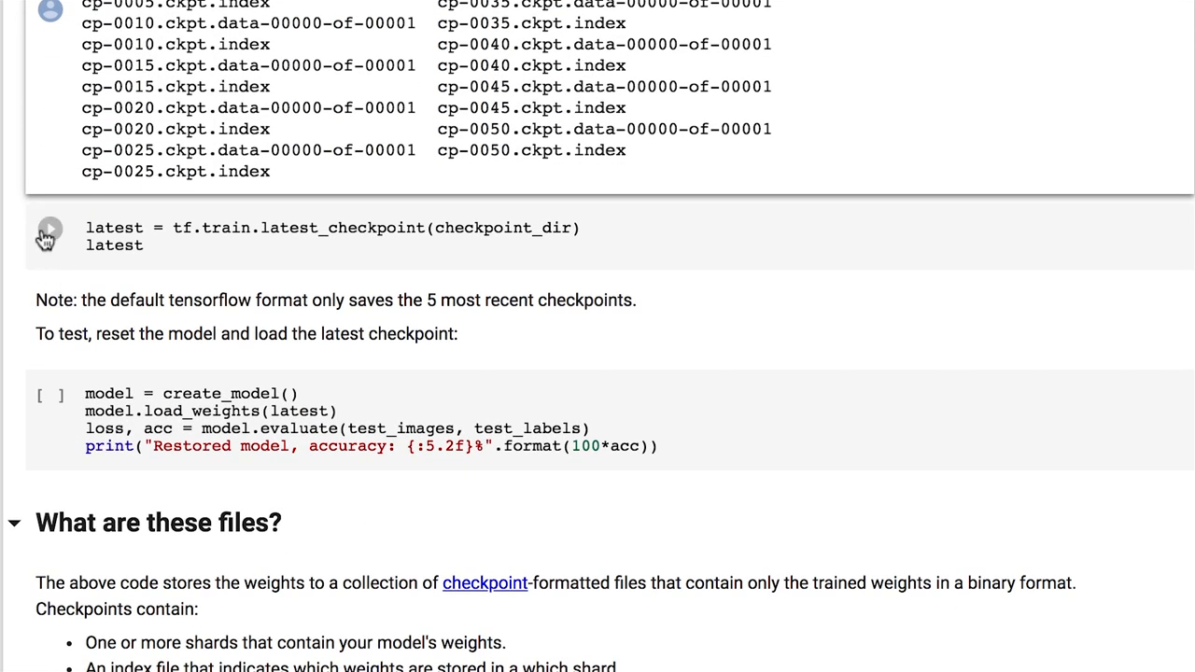
Step: Resolve tf.train.latest_checkpoint to training_2/cp-0050.ckpt
click(49, 228)
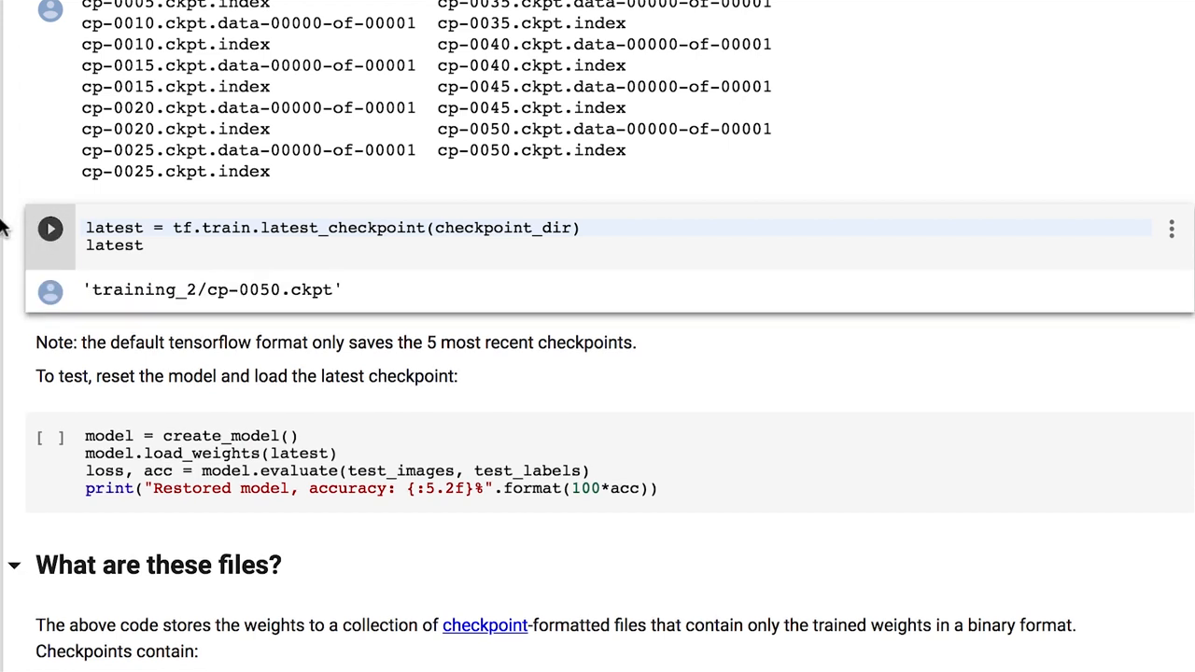
mouse_move(74, 284)
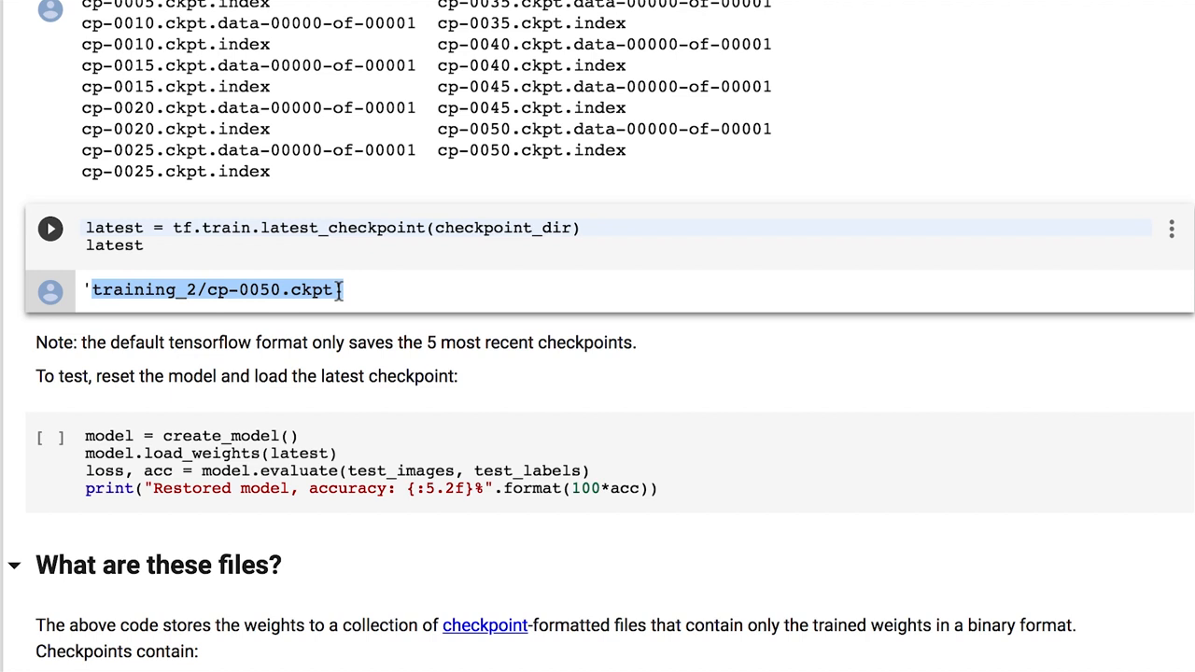
scroll(up, 3)
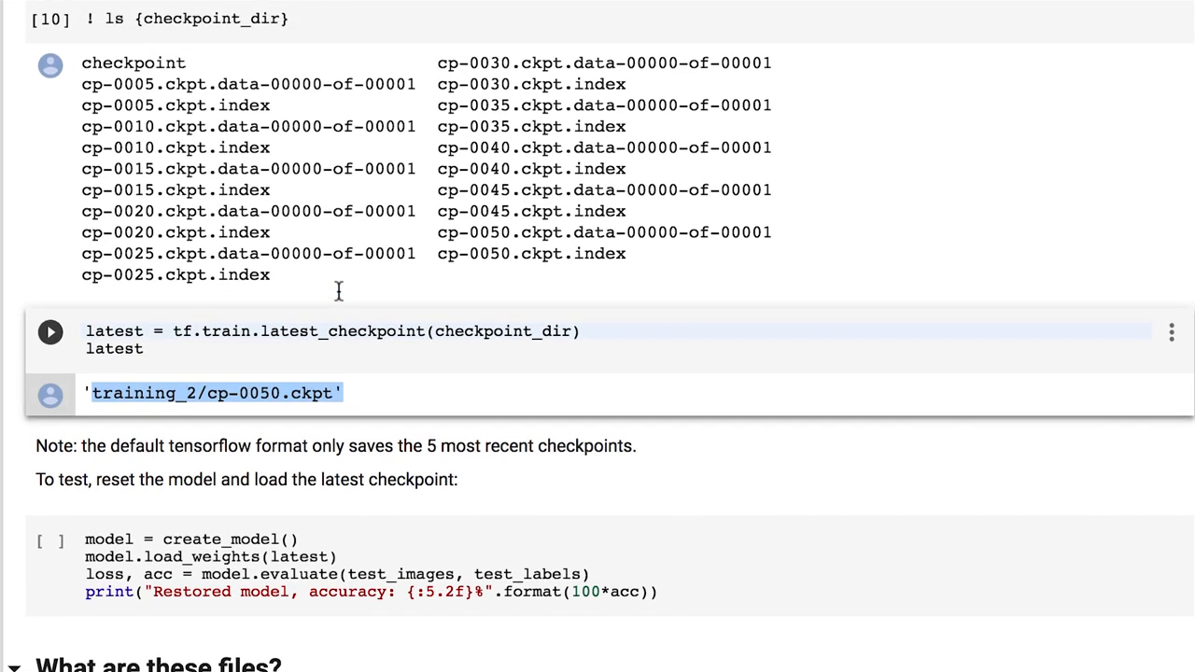
scroll(down, 3)
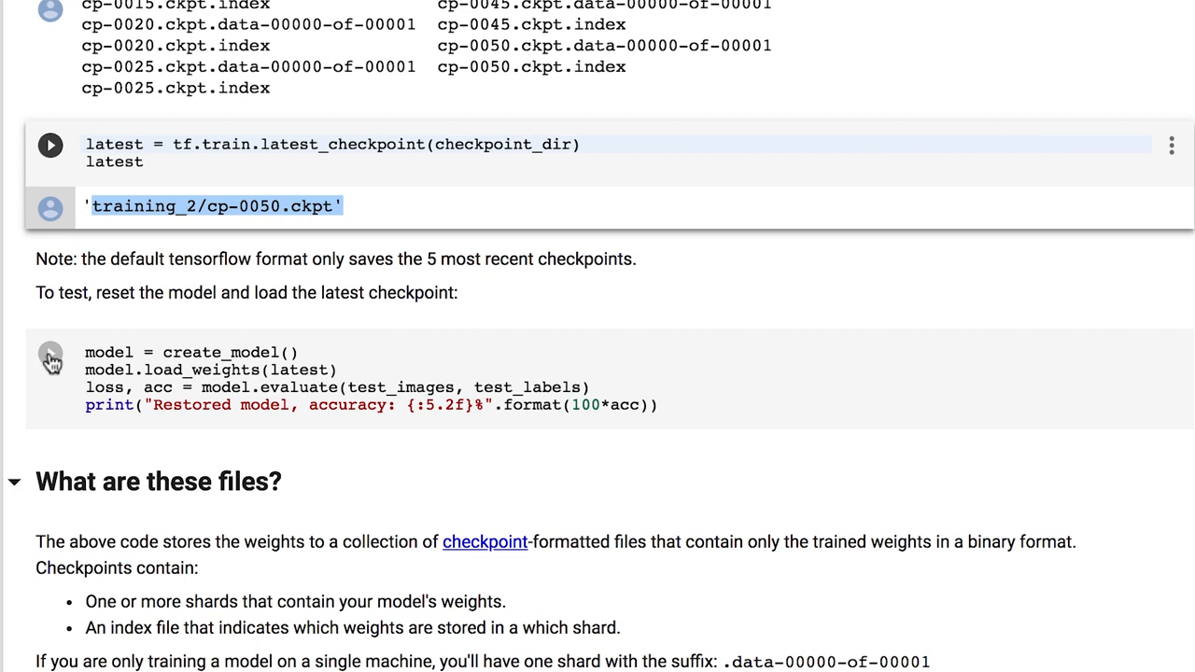
Step: Rebuild the model with load_weights(latest) and evaluate it at 87.30% accuracy
click(50, 358)
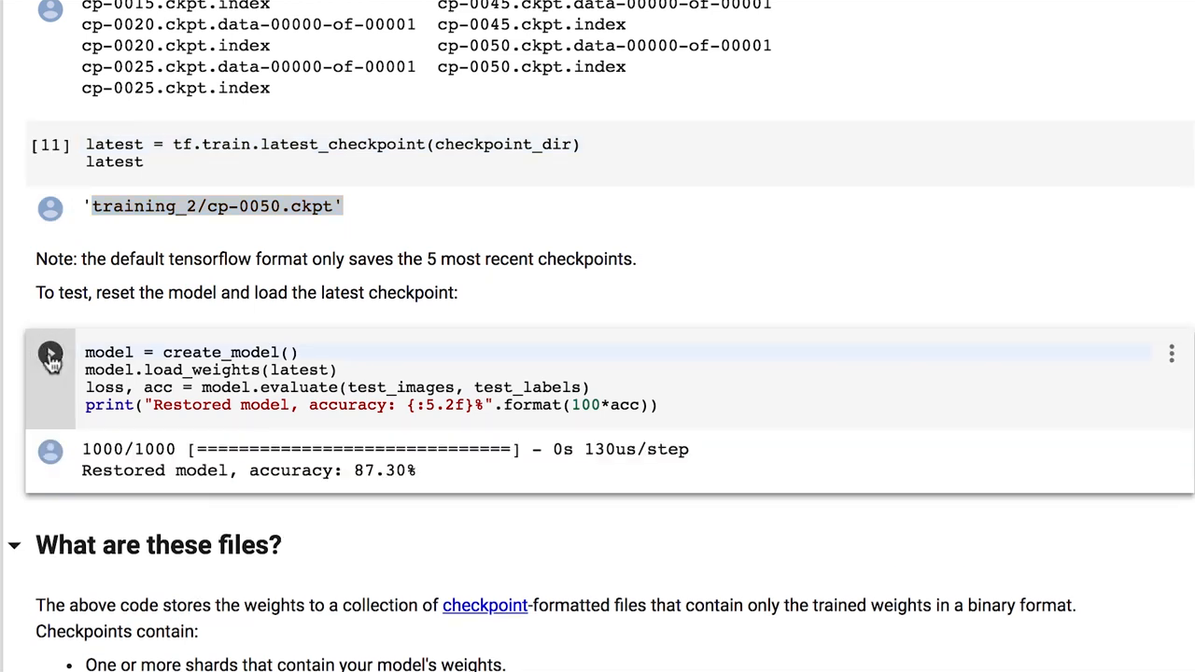
mouse_move(50, 352)
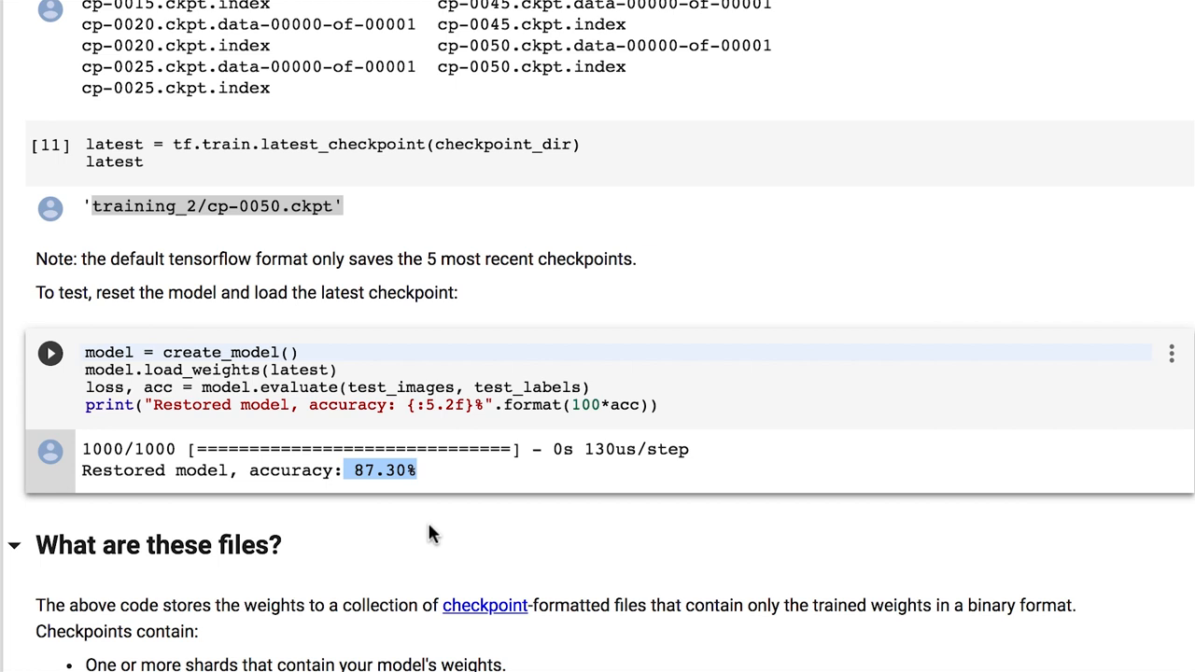
scroll(down, 3)
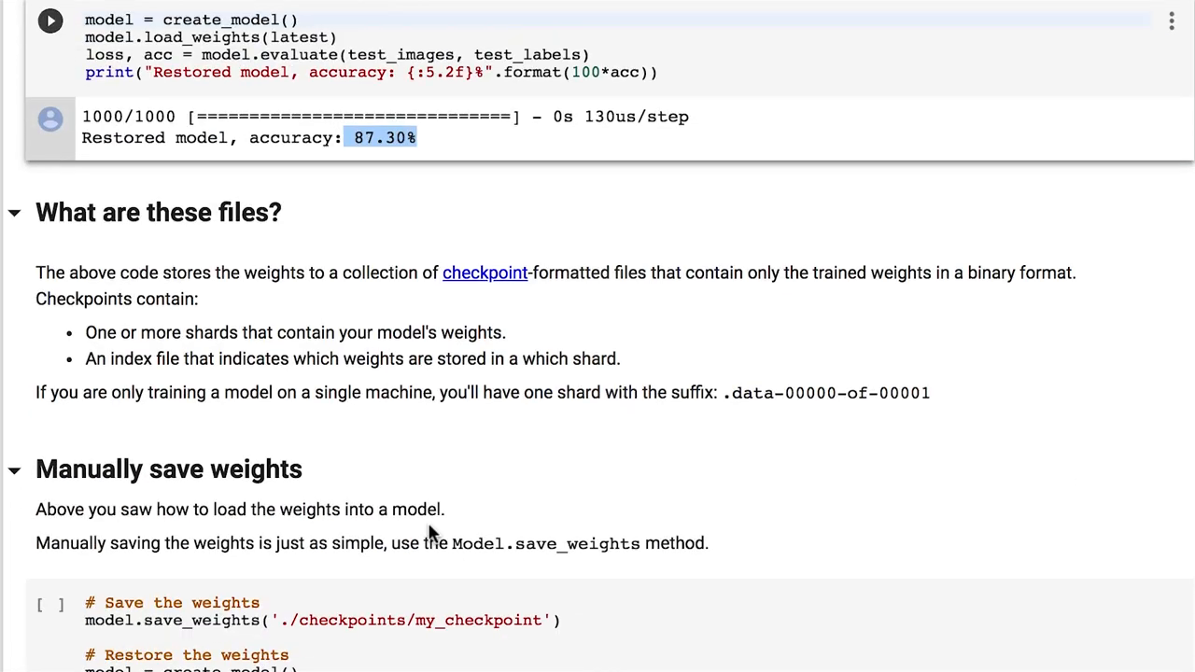
scroll(down, 3)
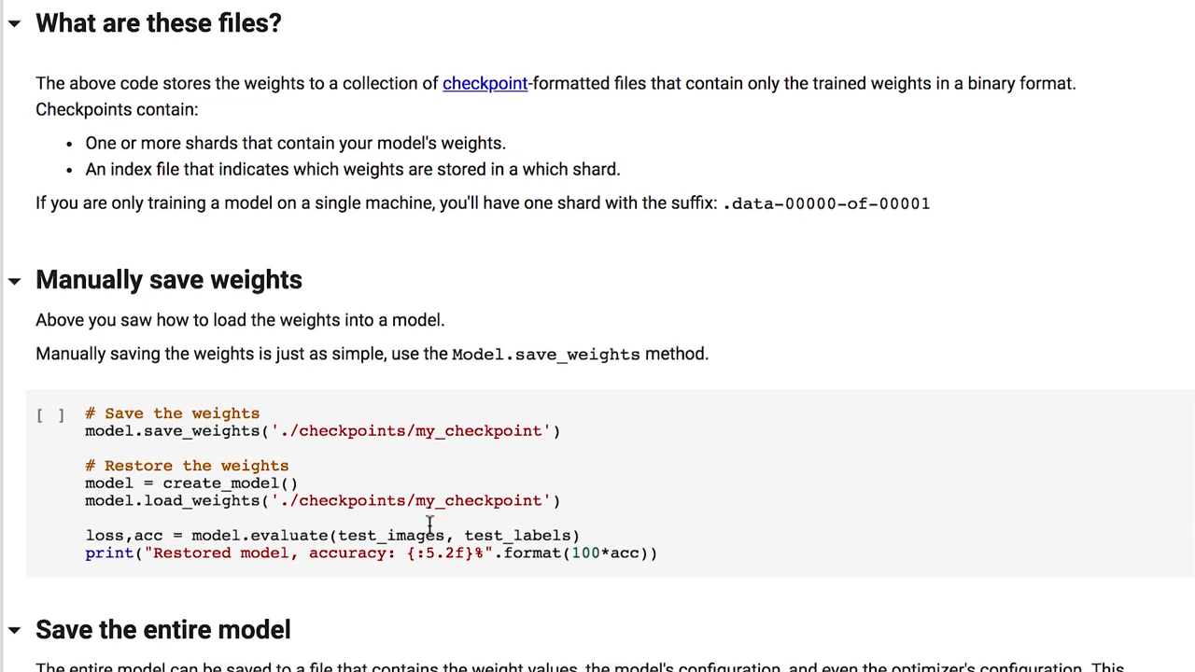
Step: Save weights to ./checkpoints/my_checkpoint, reload them into a new model and reach 87.30% accuracy
scroll(down, 3)
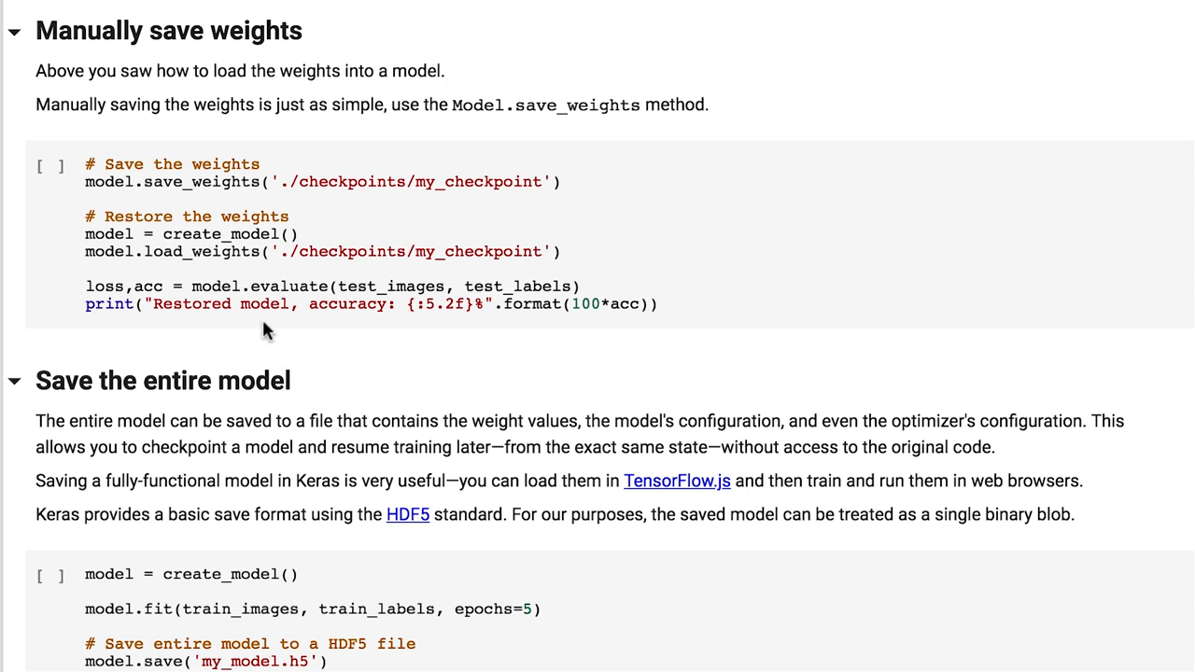
mouse_move(145, 184)
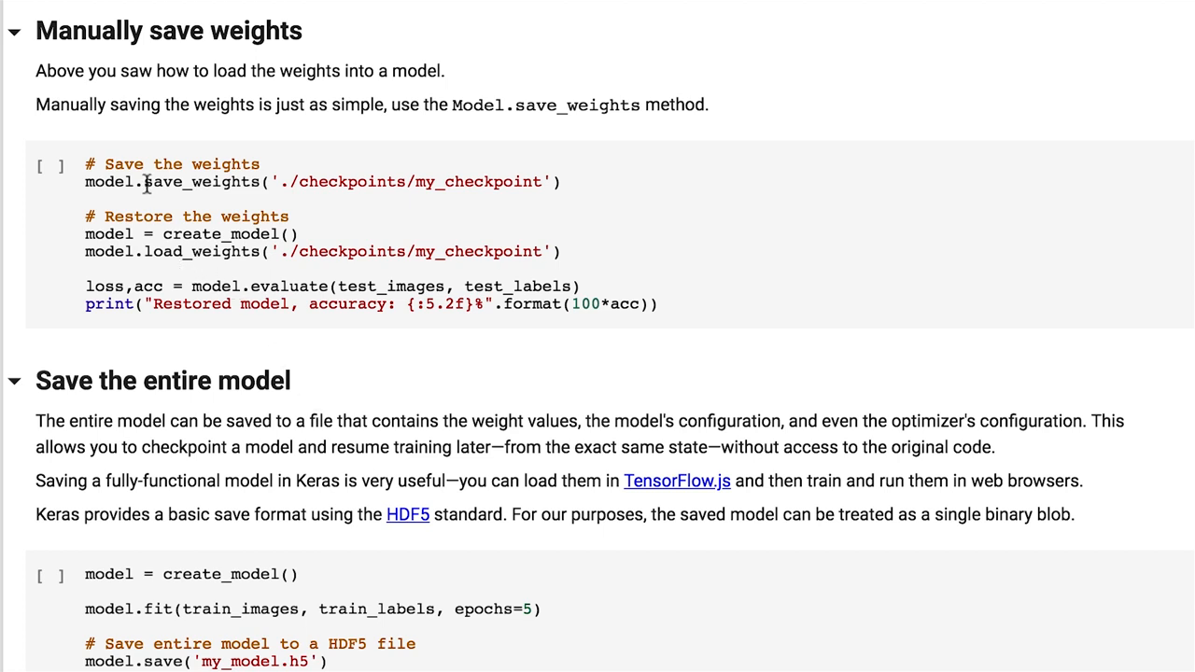
mouse_move(51, 169)
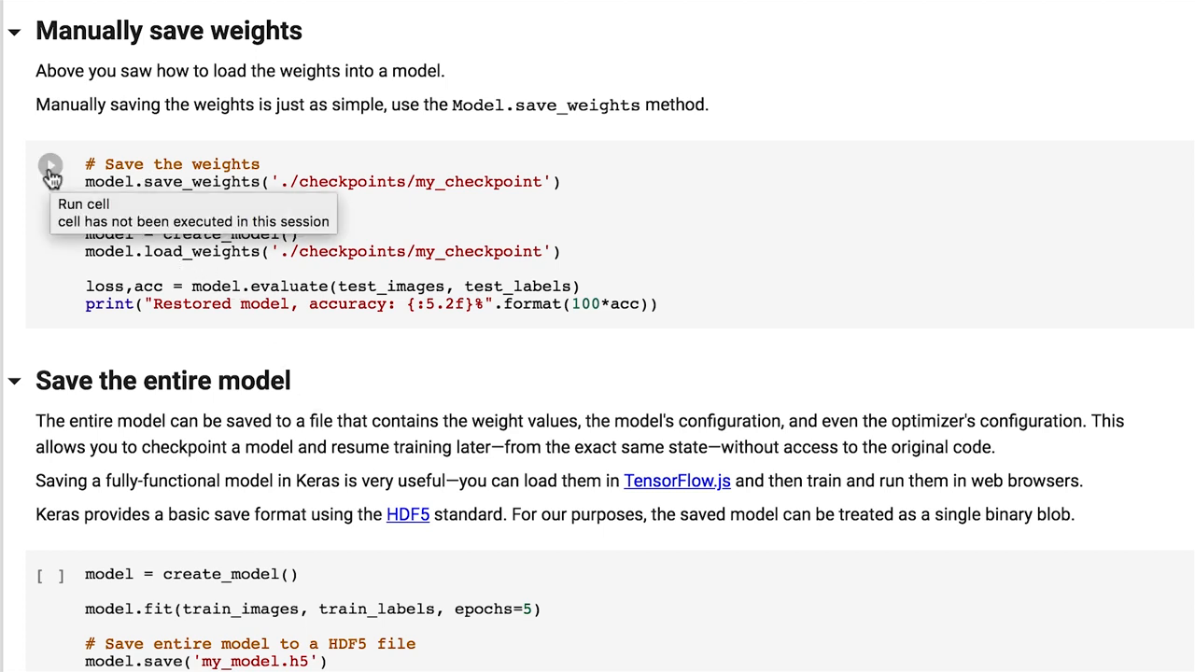
click(51, 164)
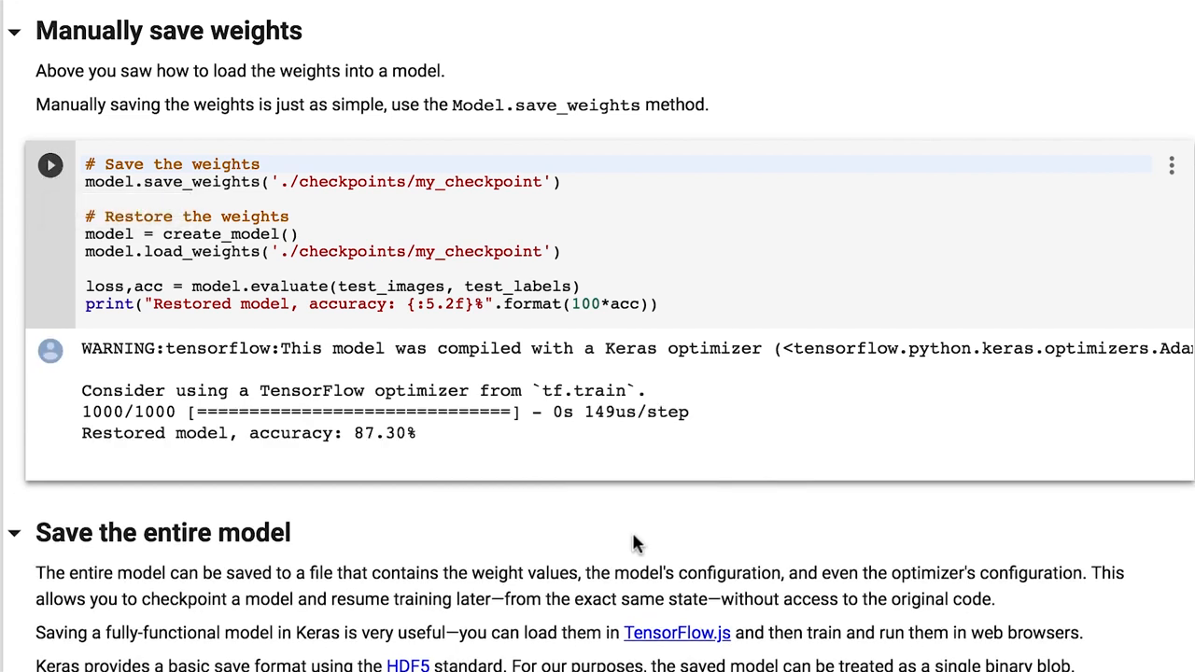
scroll(down, 3)
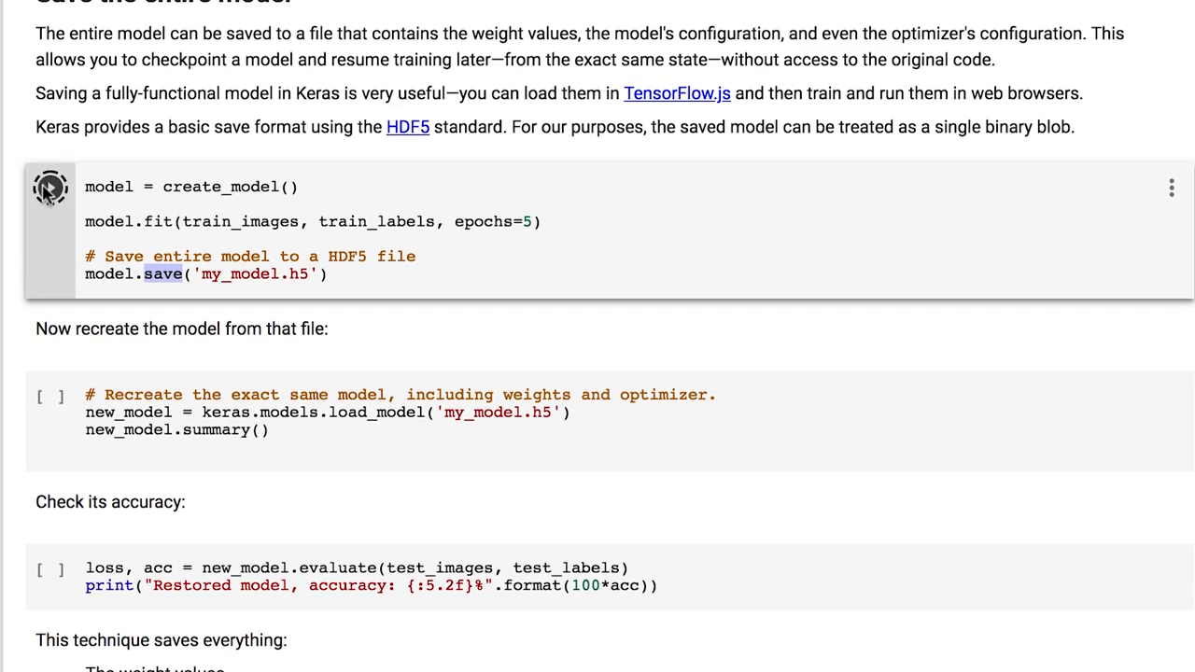
Step: Train the model and save it whole to my_model.h5
click(49, 187)
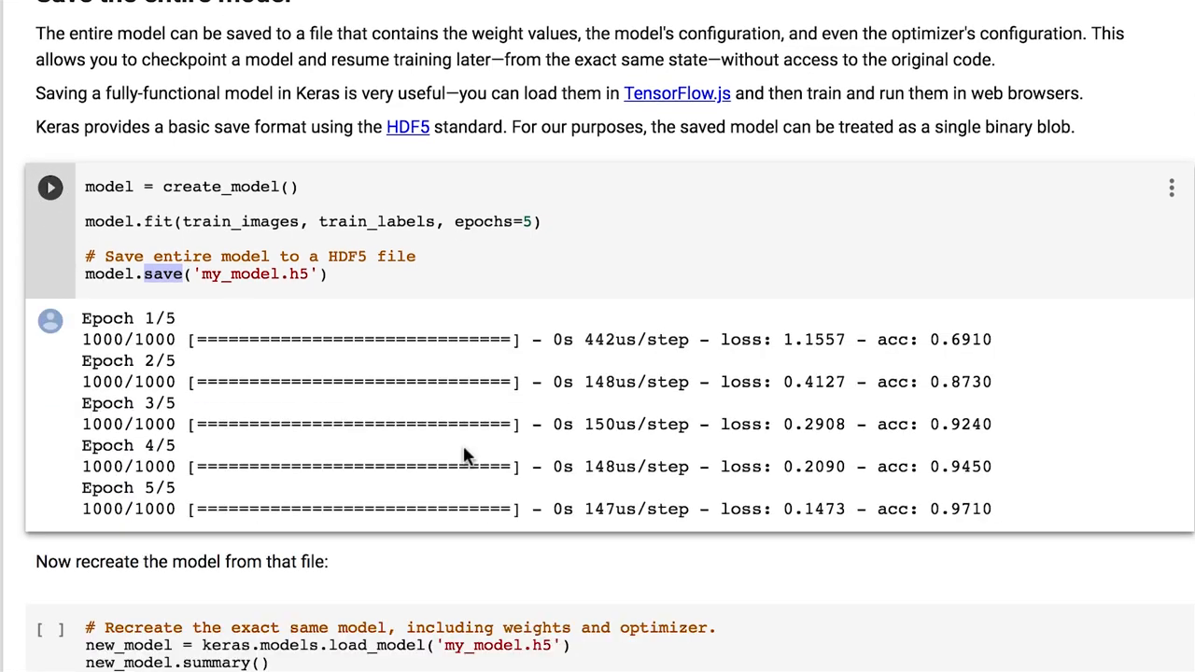
scroll(down, 3)
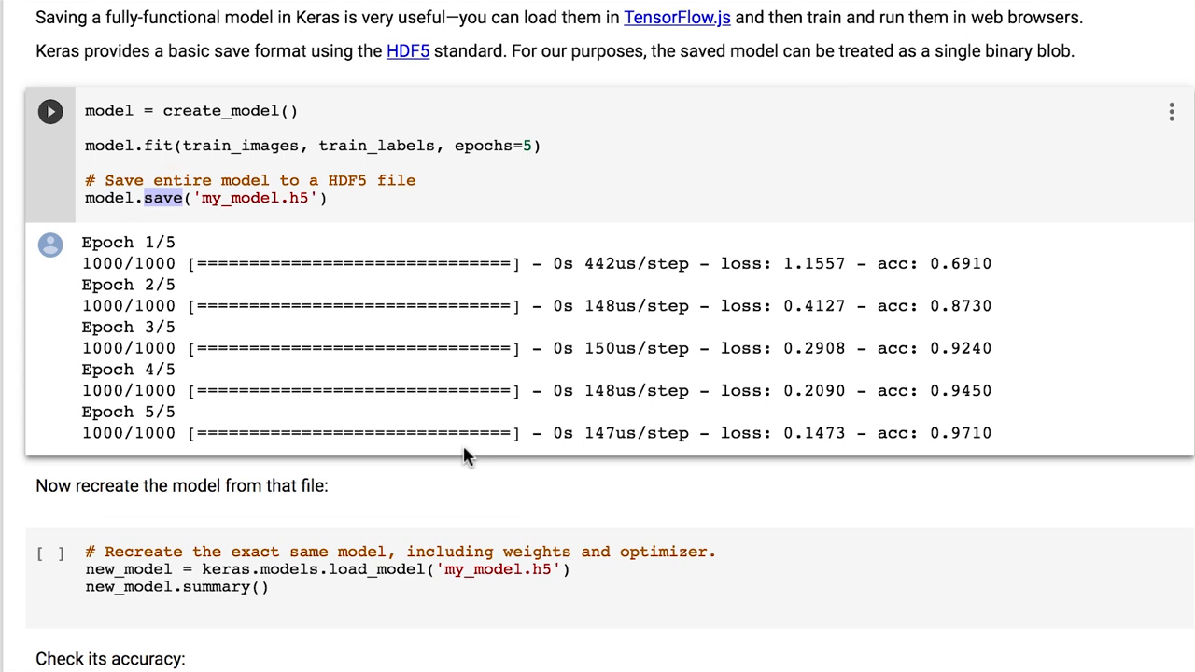
scroll(down, 3)
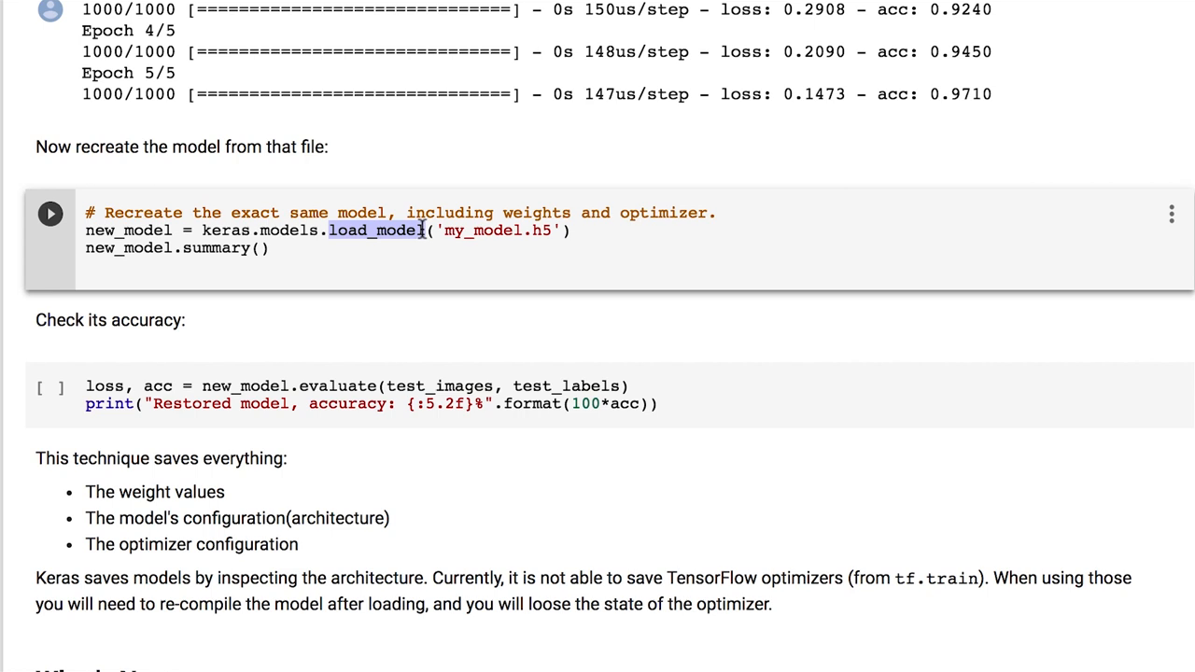
Step: Reload my_model.h5 with load_model, view its summary and confirm 87.10% accuracy
click(49, 213)
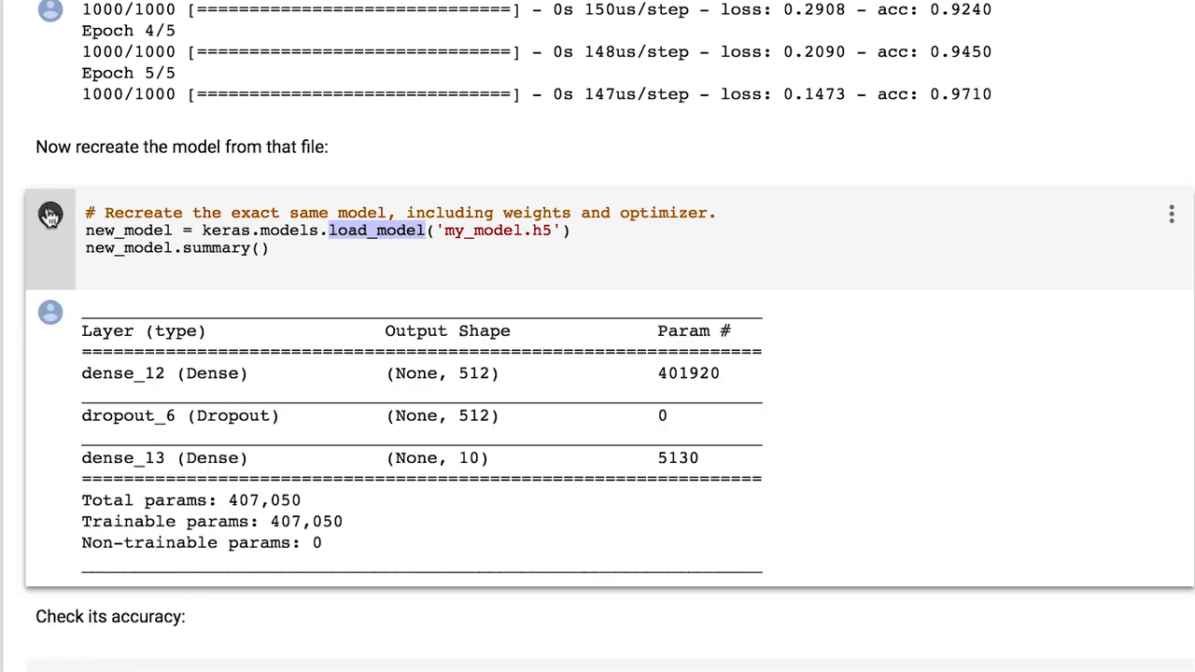
scroll(down, 3)
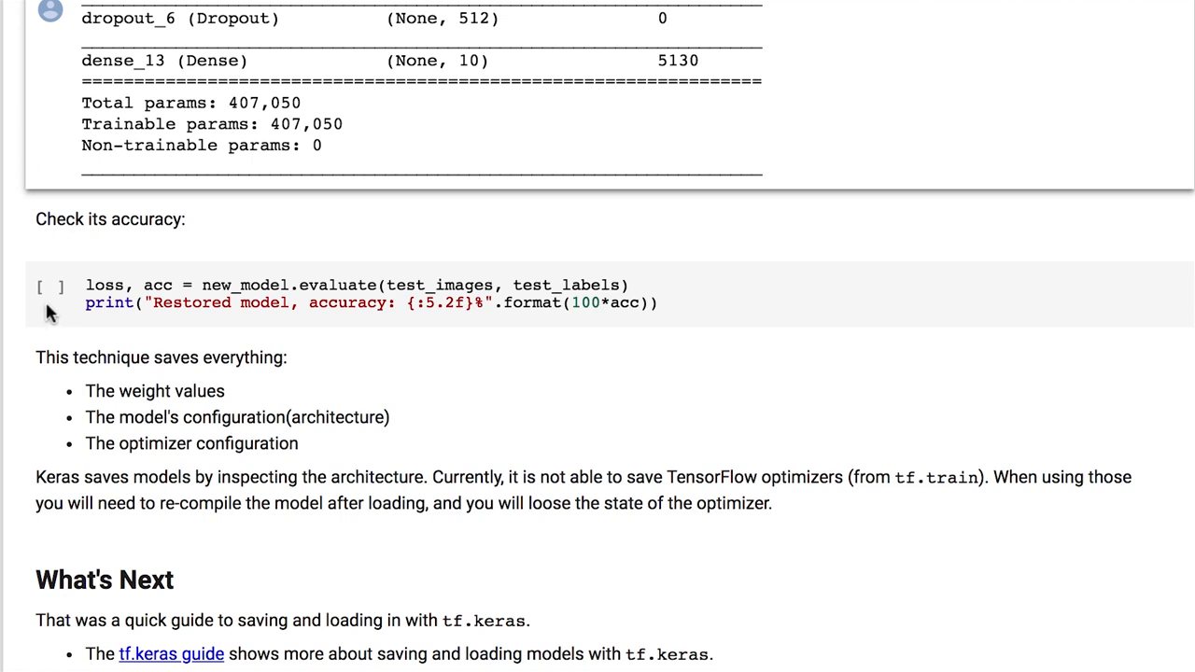
click(48, 287)
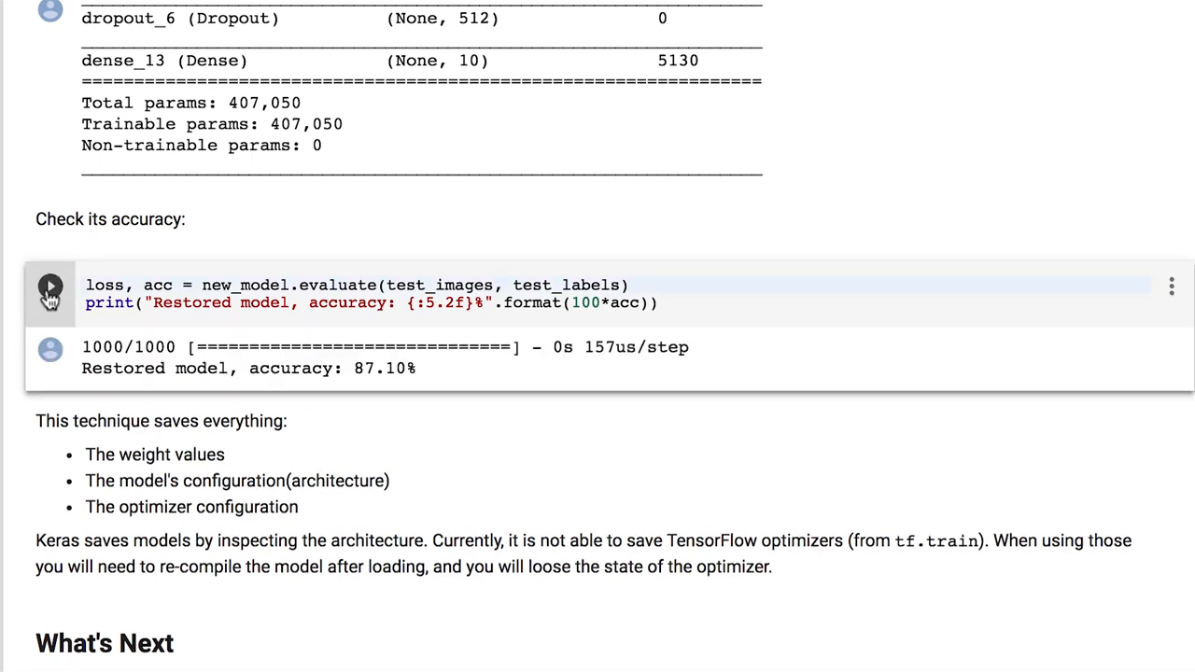
double_click(385, 368)
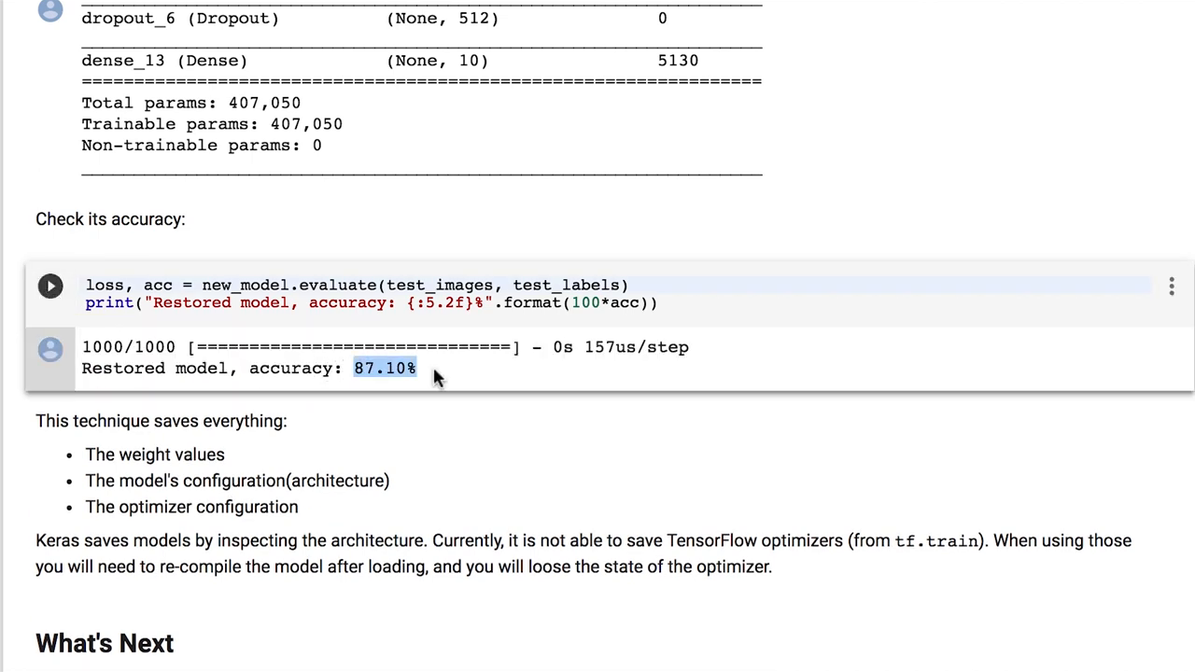